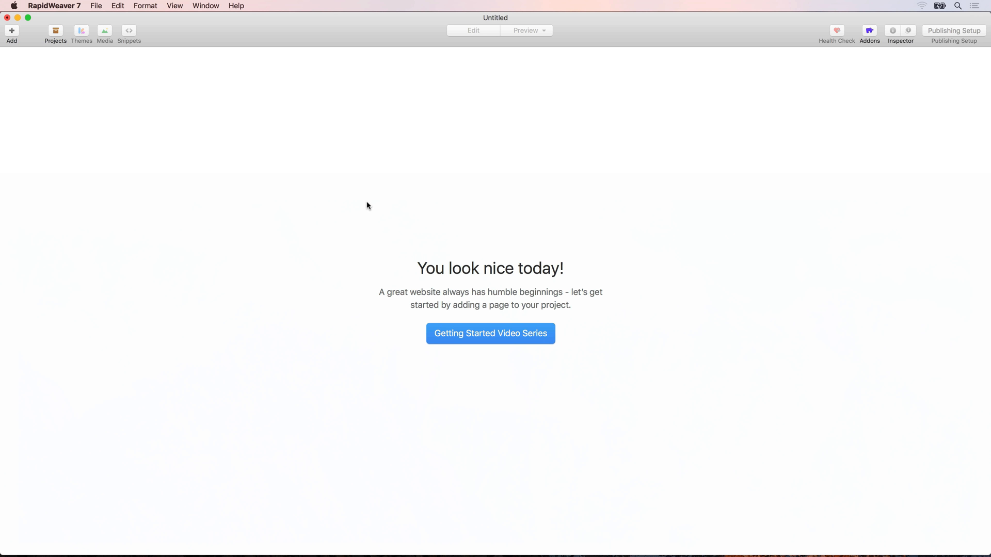
{"action": "mouse_move", "coordinate": [49, 40]}
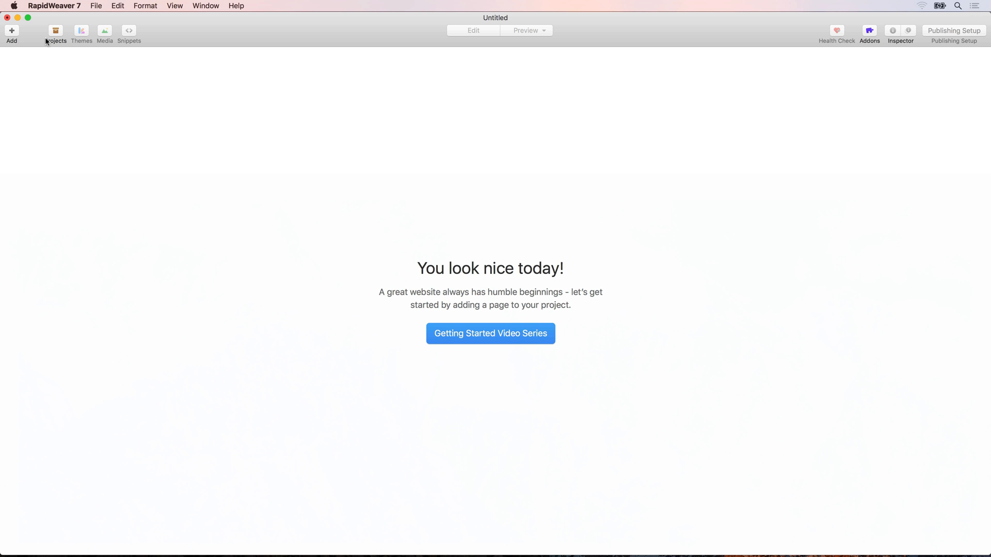
Add a first blank Styled Text page to the empty untitled project.
{"action": "left_click", "coordinate": [11, 30]}
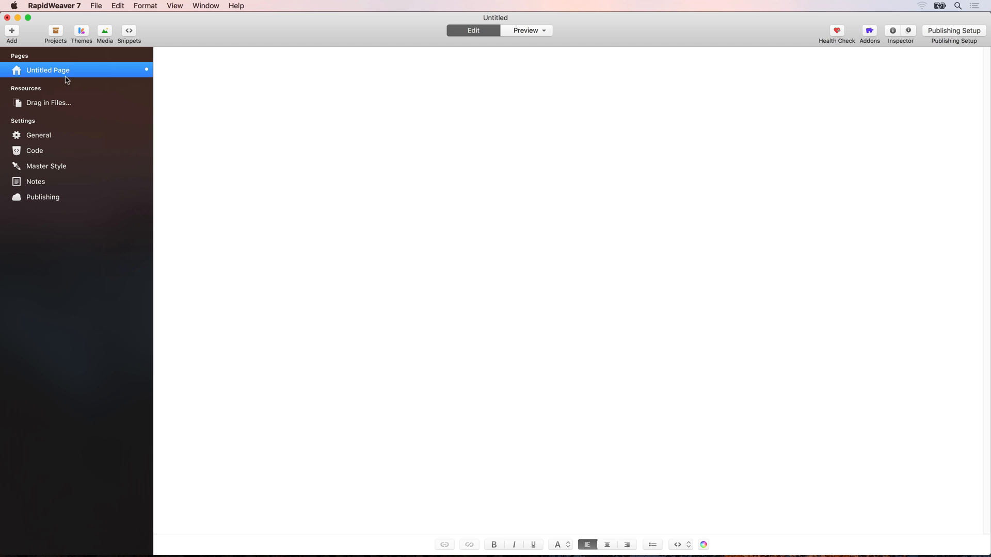
{"action": "mouse_move", "coordinate": [328, 93]}
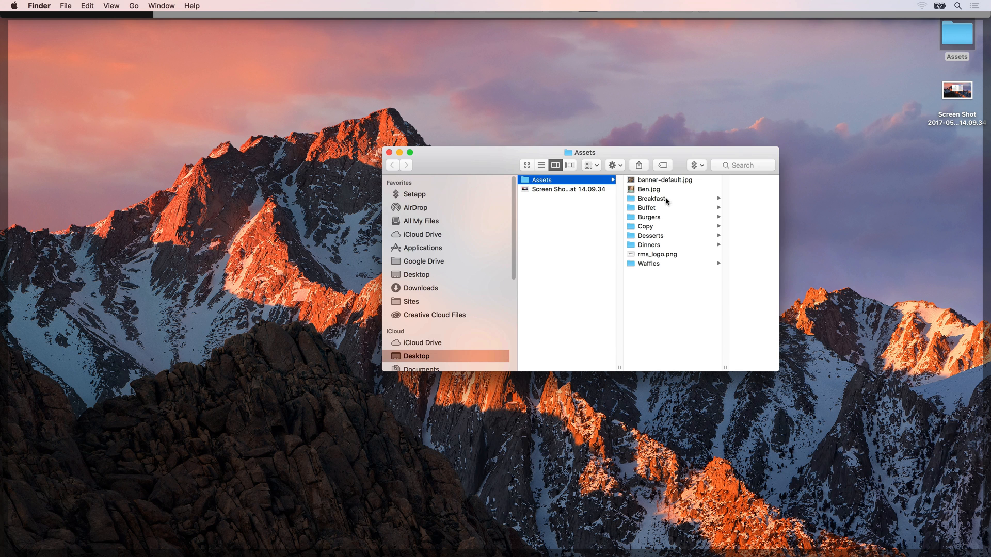
Browse into the Assets folder on the Desktop to see its images and content subfolders.
{"action": "left_click", "coordinate": [645, 226]}
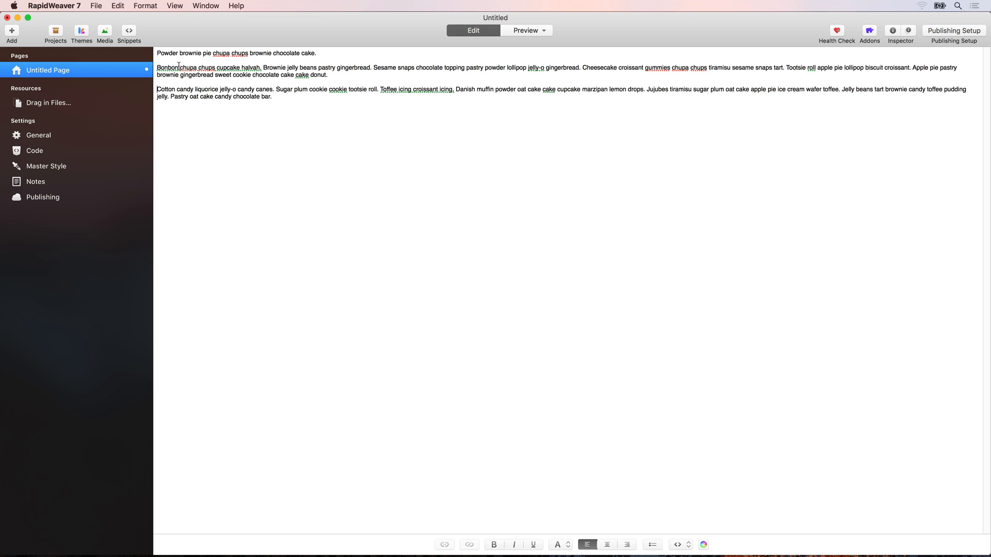
{"action": "triple_click", "coordinate": [235, 53]}
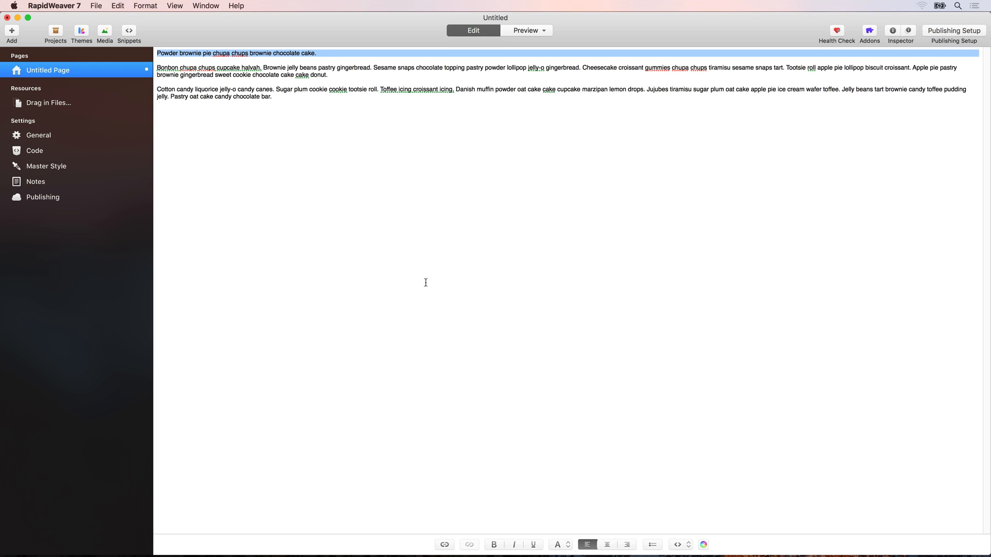
{"action": "mouse_move", "coordinate": [533, 545]}
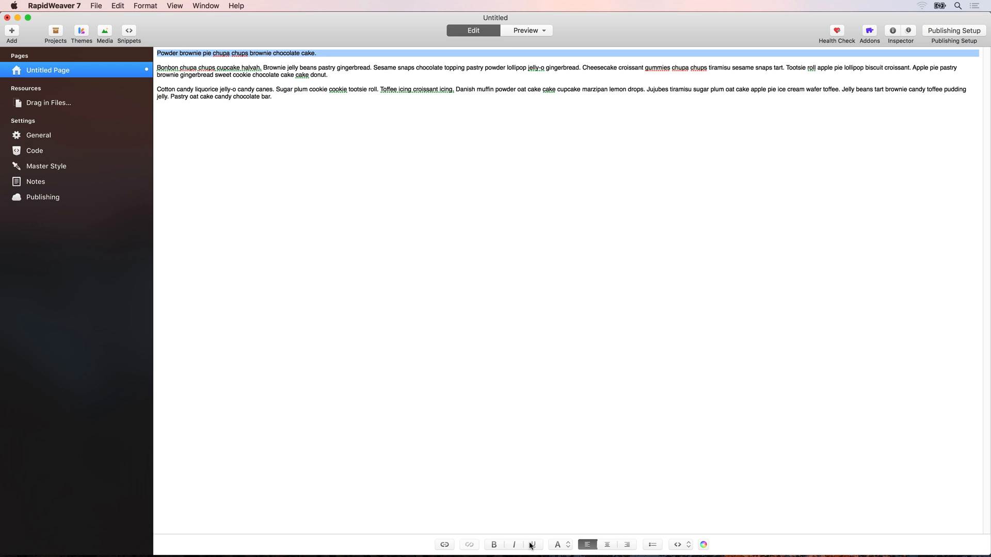
{"action": "left_click", "coordinate": [533, 545]}
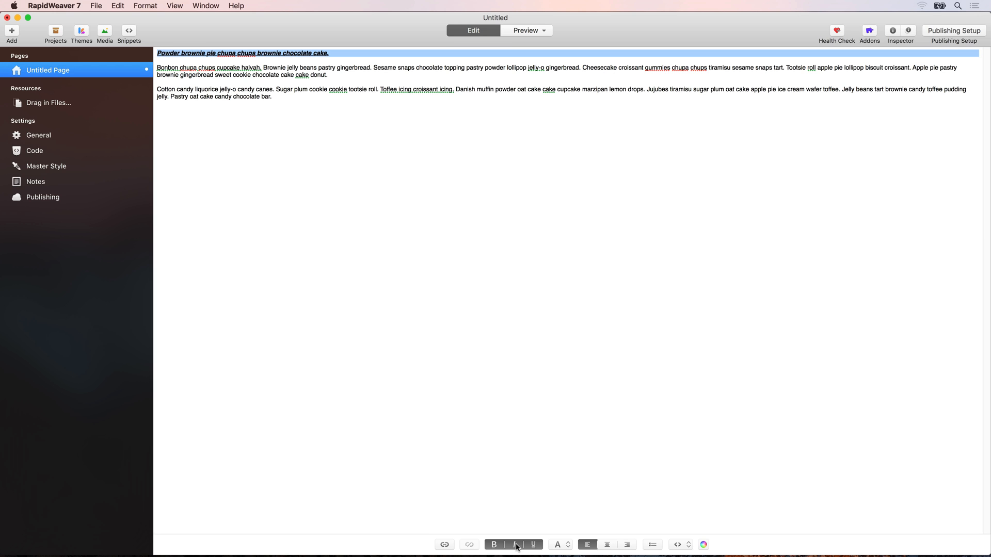
{"action": "left_click", "coordinate": [558, 545]}
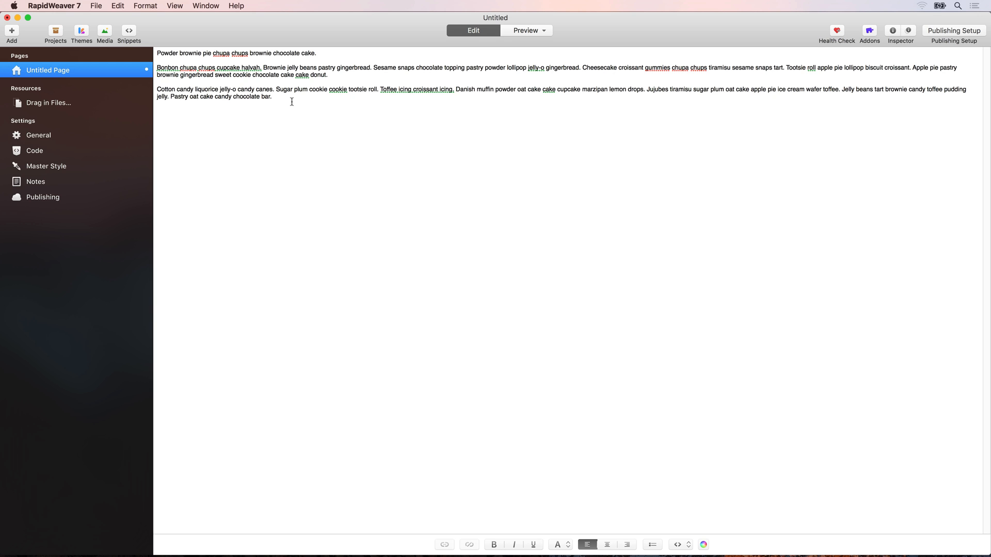
{"action": "left_click", "coordinate": [10, 30]}
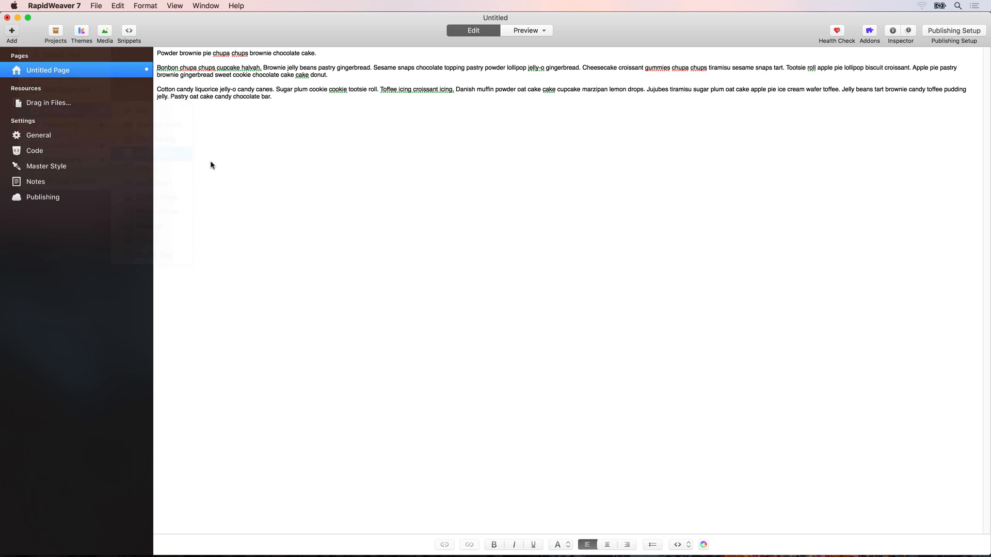
Add an HTML page containing <h1>Hello</h1> and preview it in the site theme.
{"action": "left_click", "coordinate": [11, 30]}
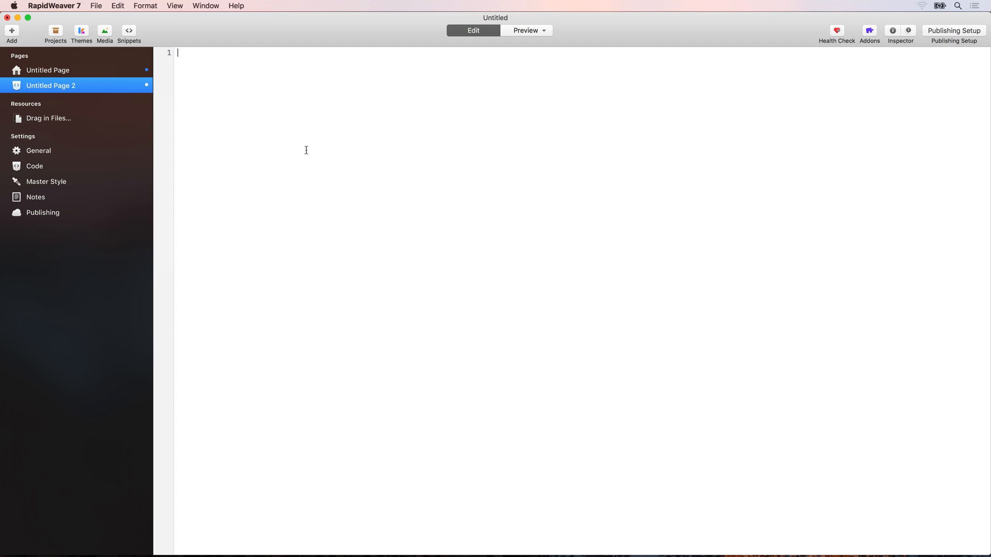
{"action": "mouse_move", "coordinate": [298, 131]}
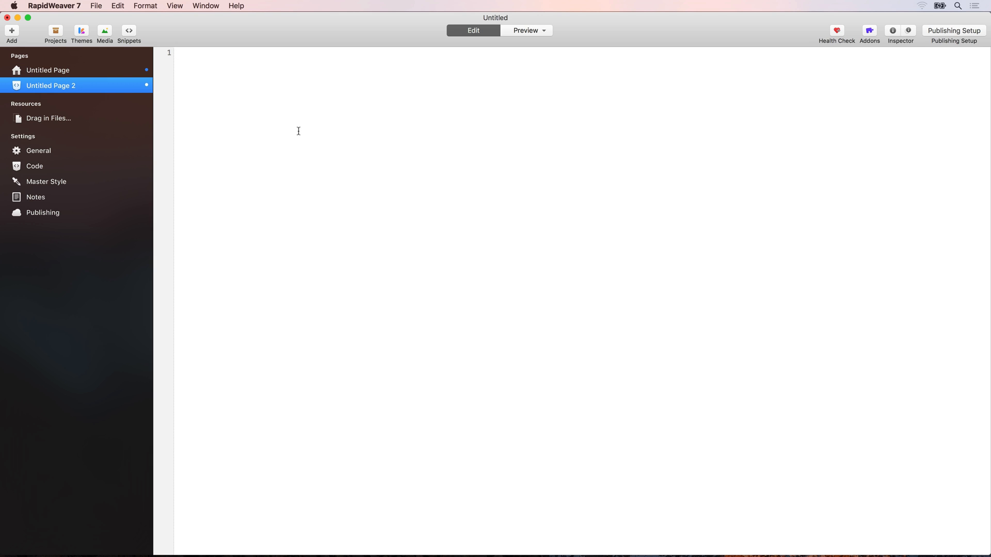
{"action": "type", "text": "<h1"}
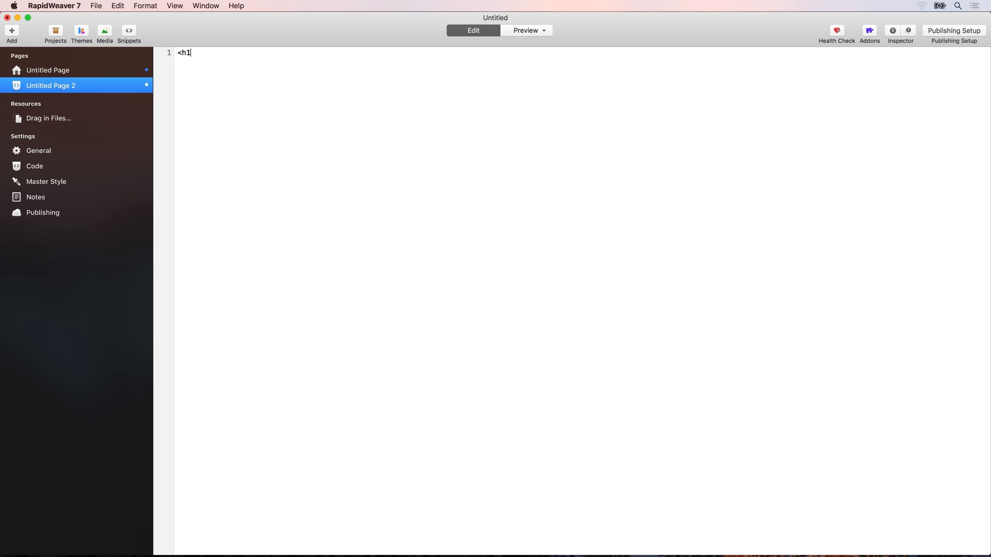
{"action": "type", "text": ">Hello</"}
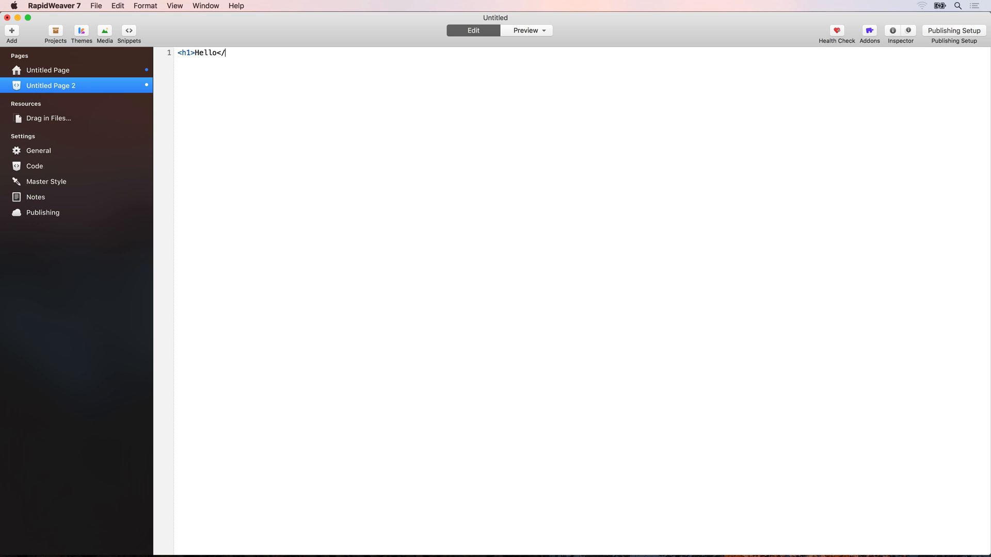
{"action": "type", "text": "h1>"}
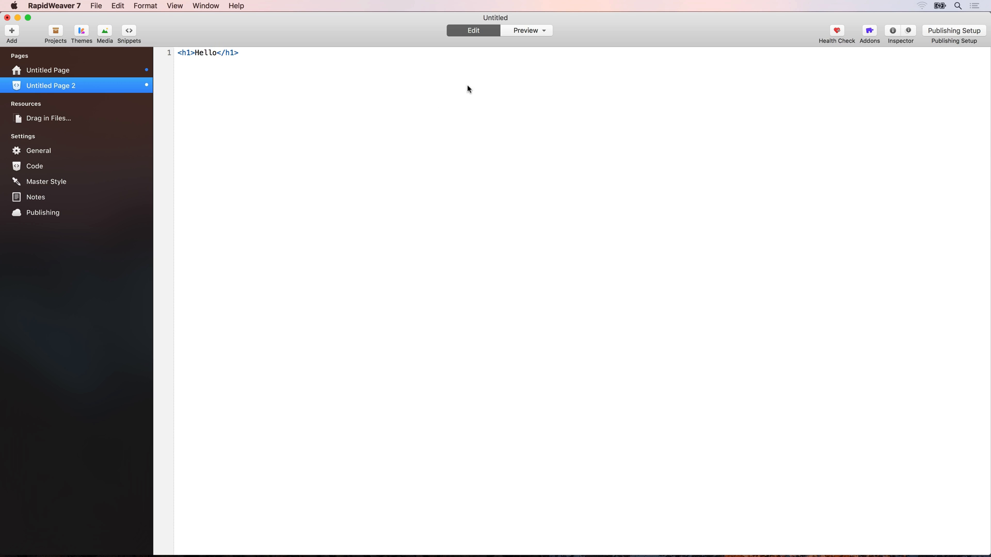
{"action": "left_click", "coordinate": [526, 30]}
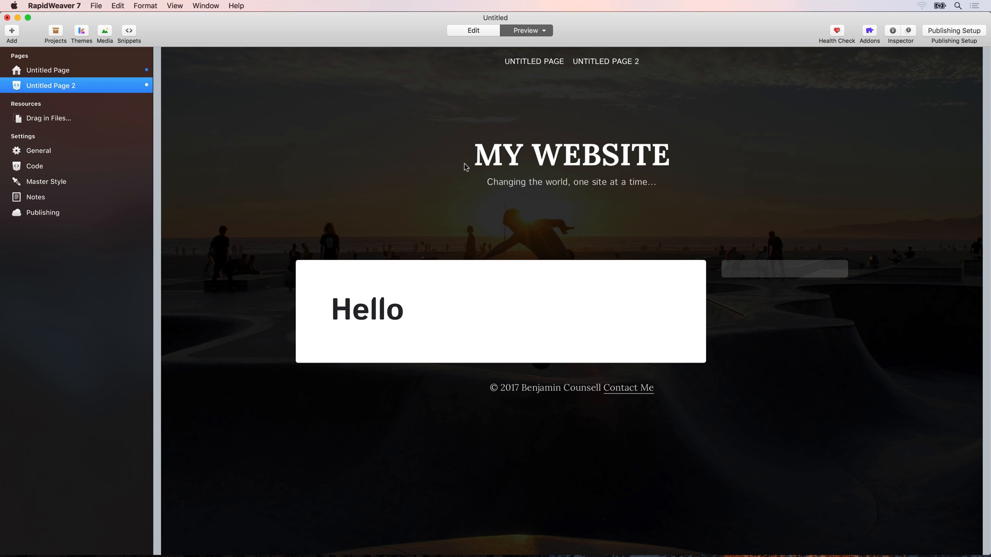
{"action": "mouse_move", "coordinate": [393, 316]}
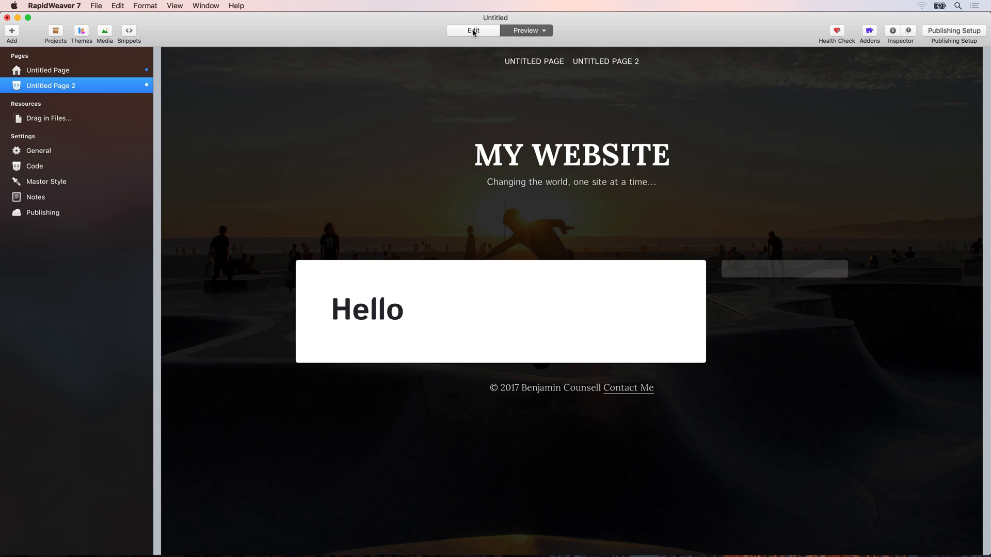
Rename the first page to 'Styled Text', leaving the code page as HTML.
{"action": "left_click", "coordinate": [471, 30]}
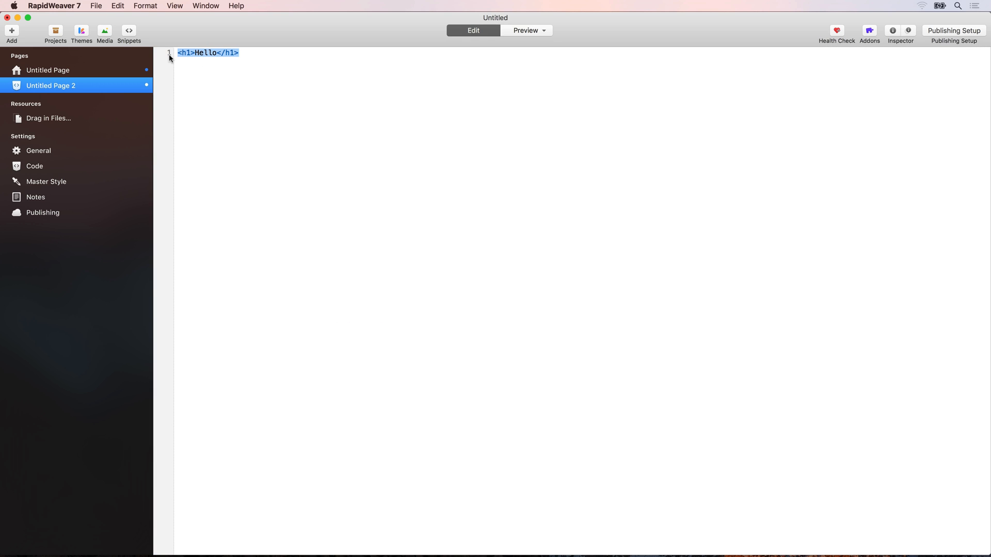
{"action": "left_click", "coordinate": [47, 71]}
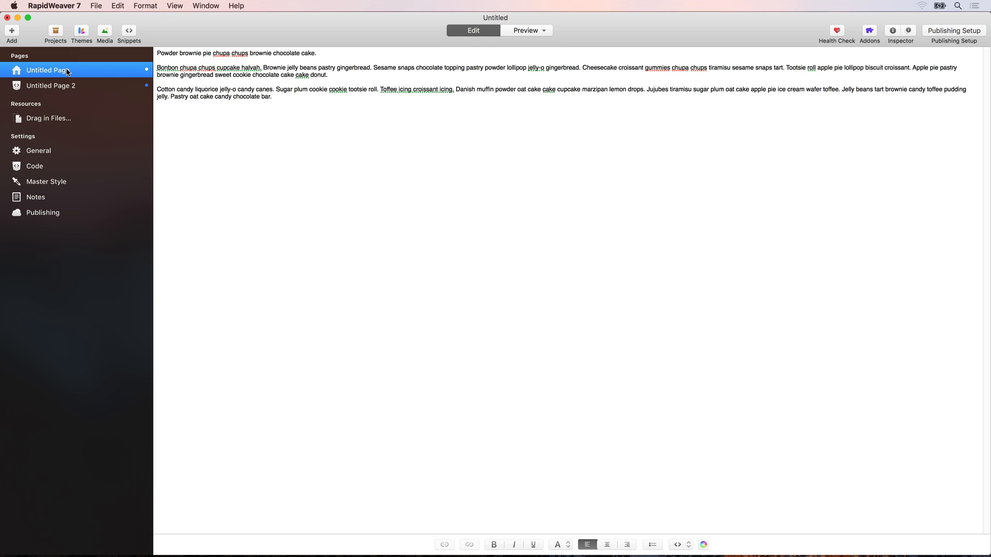
{"action": "type", "text": "St"}
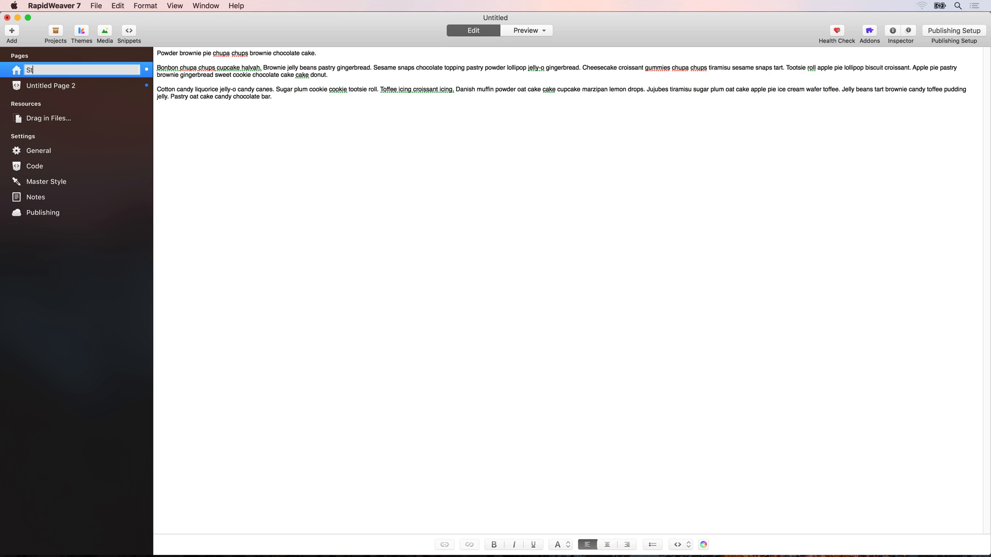
{"action": "type", "text": "Styled Text"}
{"action": "left_click", "coordinate": [82, 84]}
{"action": "type", "text": "HTML"}
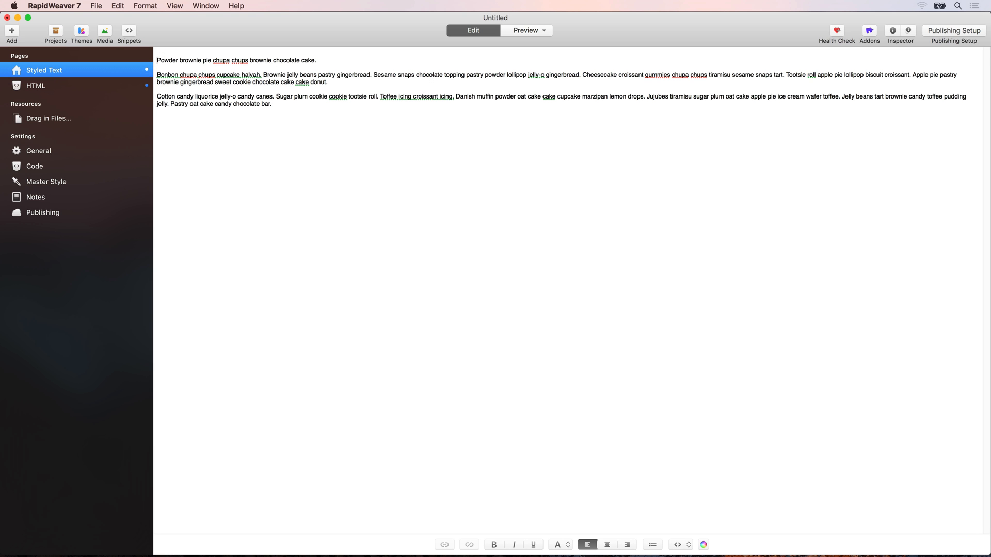
Put <h1>Hello</h1> atop the Styled Text page and check the rendered heading in preview.
{"action": "type", "text": "<h1>Hello</h1>"}
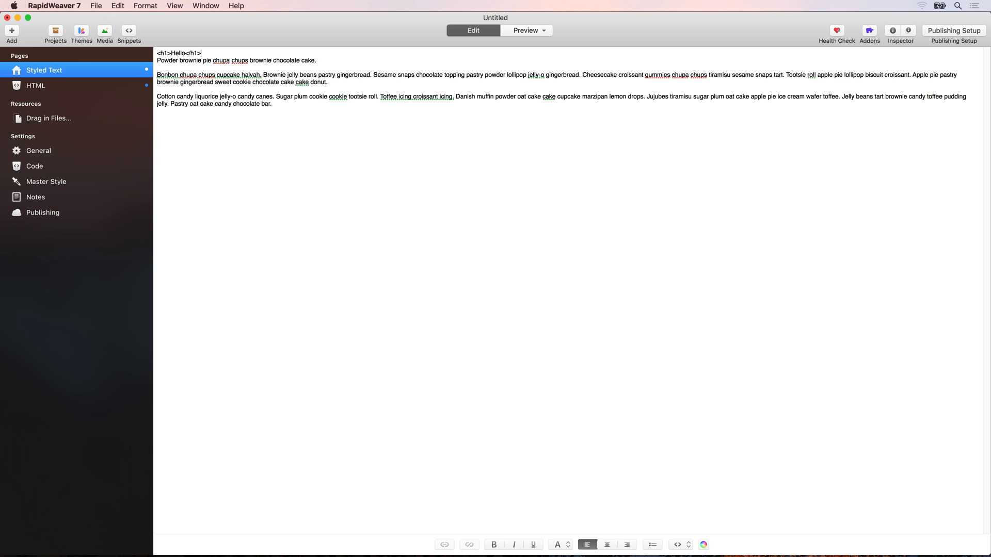
{"action": "left_click", "coordinate": [525, 30]}
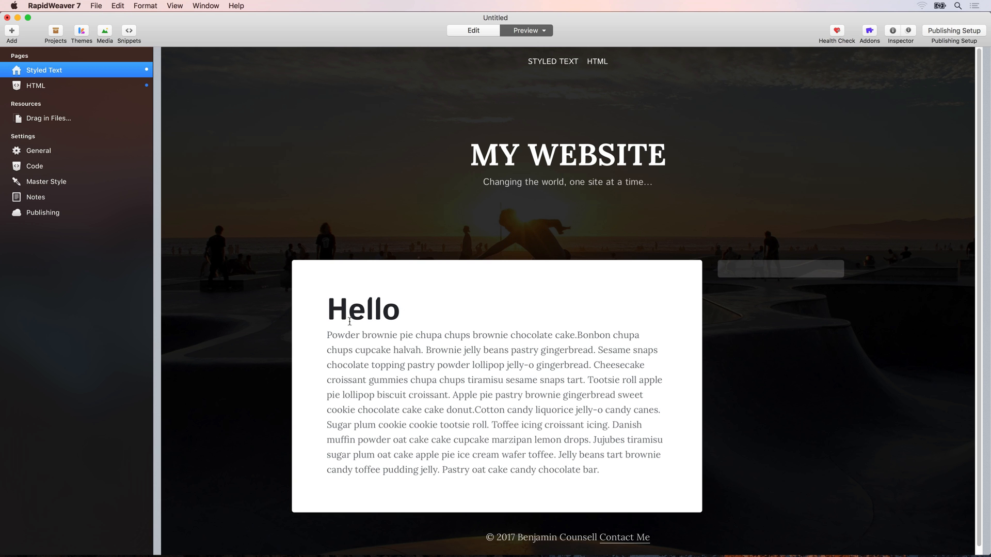
{"action": "double_click", "coordinate": [362, 310]}
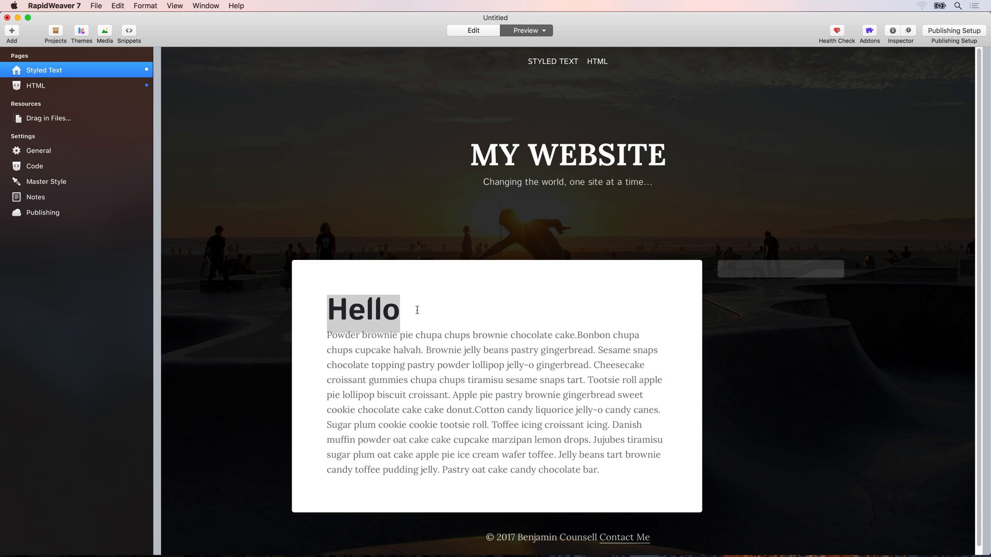
{"action": "mouse_move", "coordinate": [378, 305]}
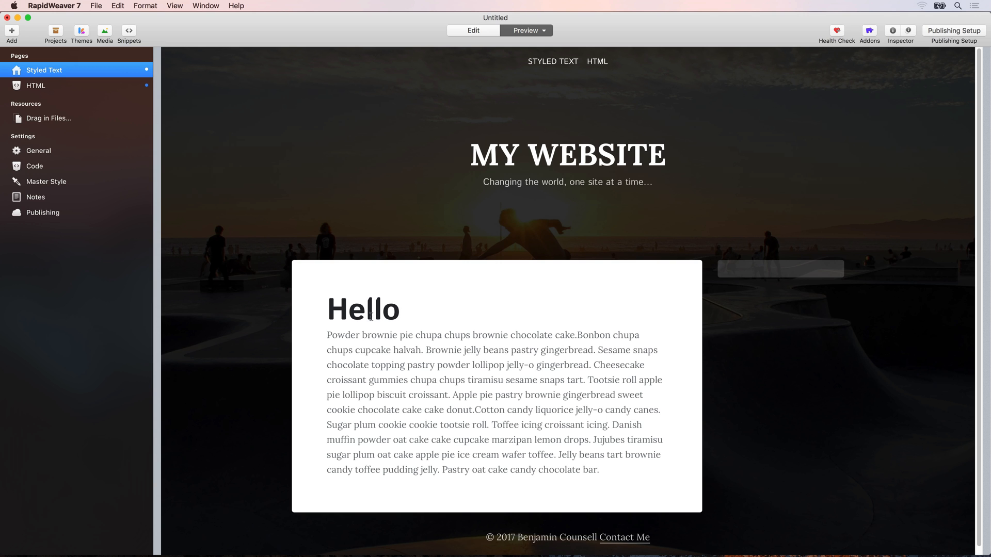
{"action": "mouse_move", "coordinate": [485, 90]}
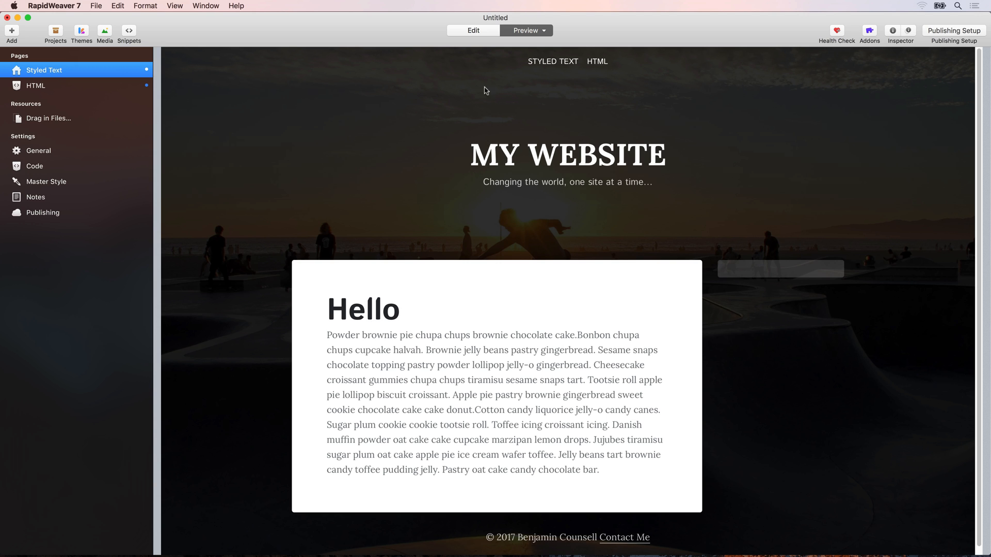
{"action": "left_click", "coordinate": [471, 30]}
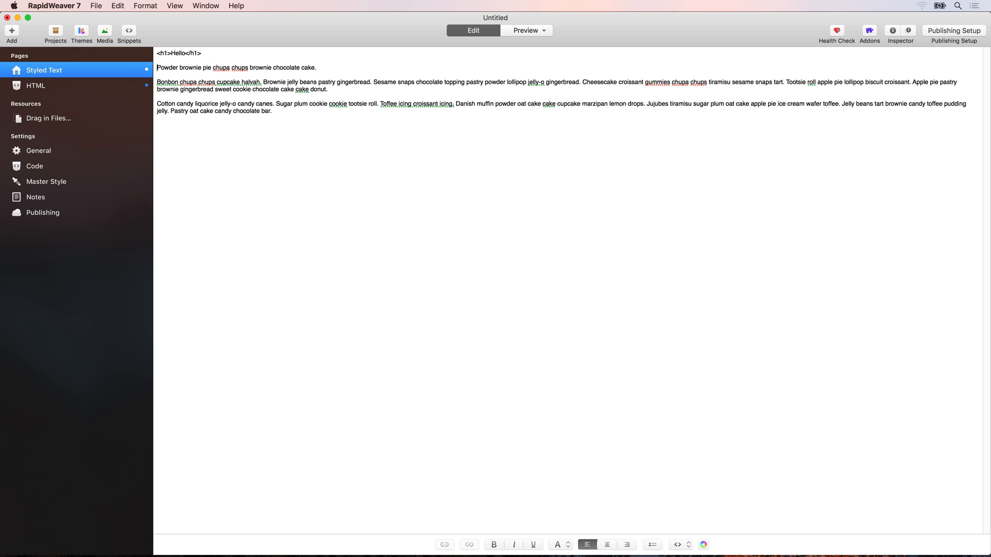
Make the Bonbon paragraph bold.
{"action": "left_click", "coordinate": [173, 53]}
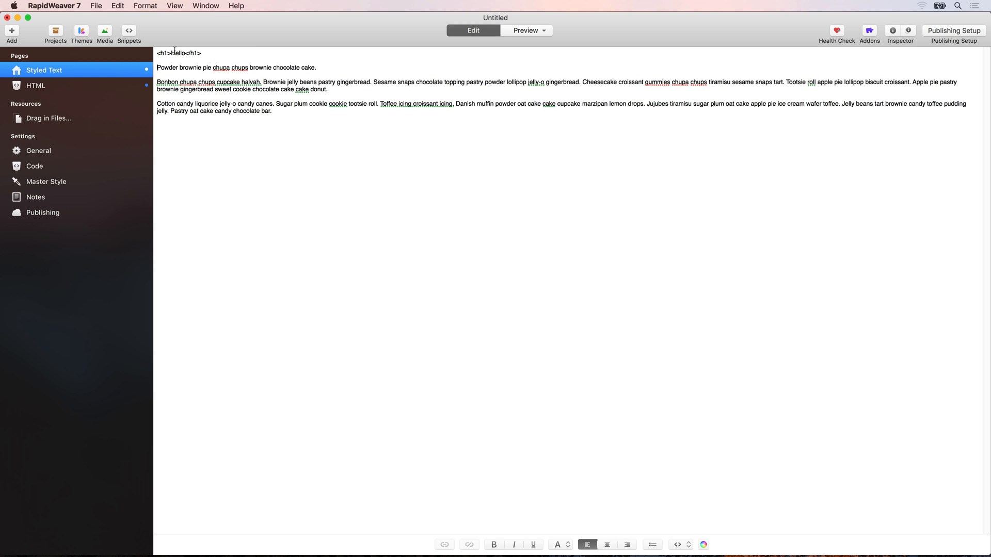
{"action": "double_click", "coordinate": [308, 69]}
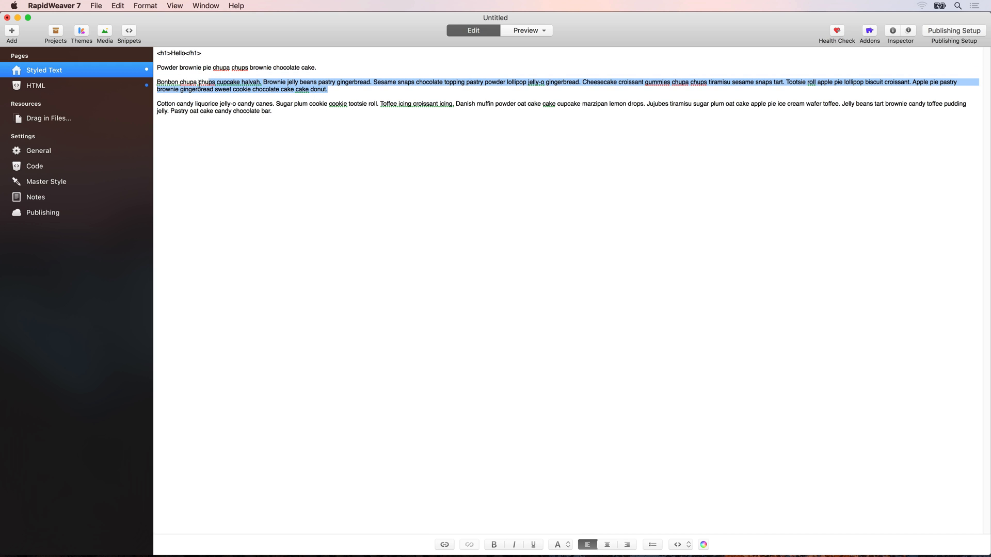
{"action": "left_click", "coordinate": [493, 544]}
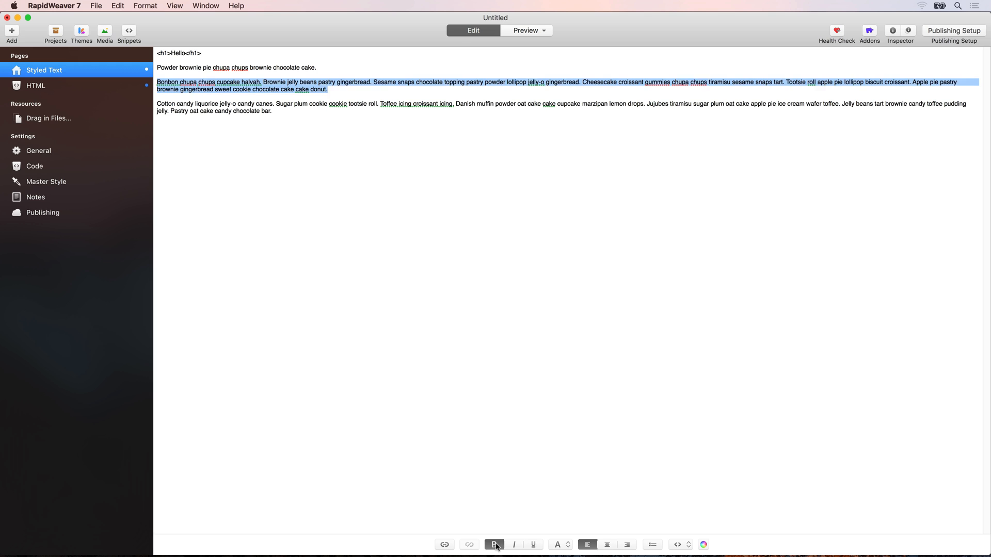
{"action": "left_click", "coordinate": [494, 545]}
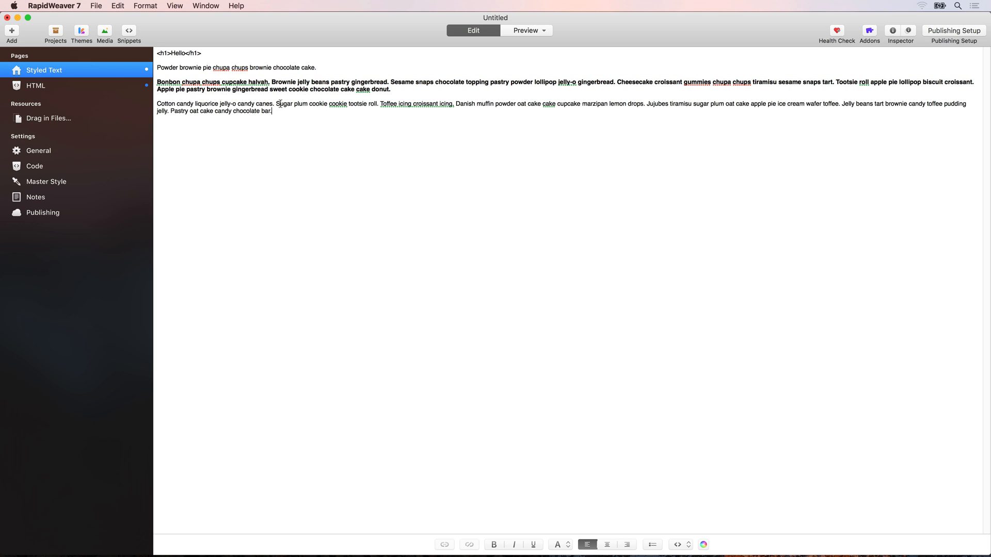
Link the phrase 'Sugar plum cookie cookie tootsie roll' and add a blank line after the first paragraph.
{"action": "left_click_drag", "start_coordinate": [277, 103], "coordinate": [377, 103]}
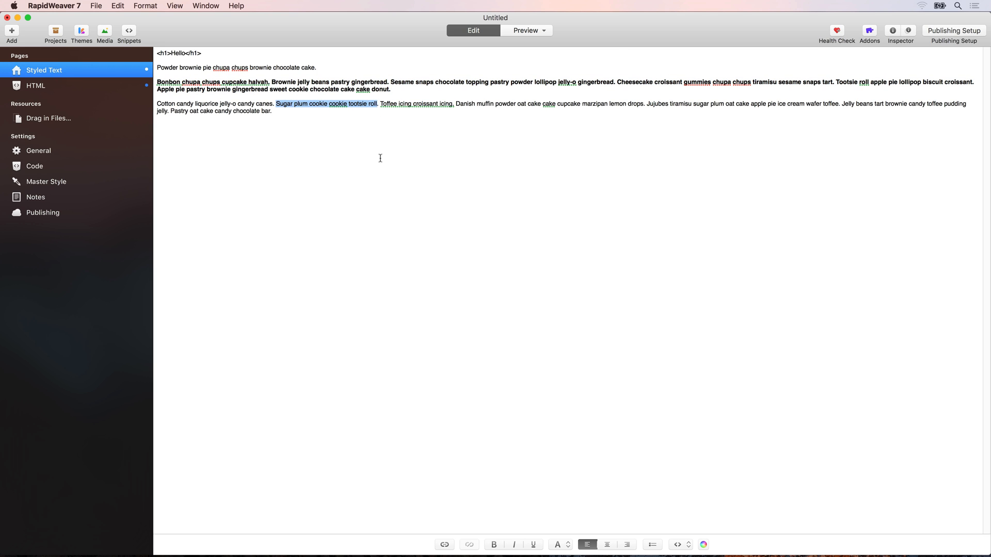
{"action": "left_click", "coordinate": [443, 545]}
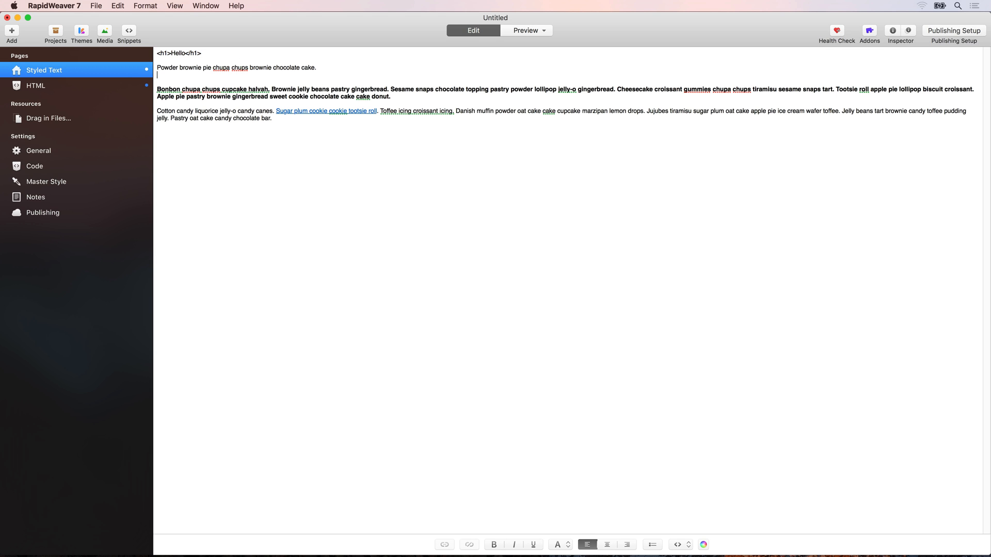
{"action": "key", "text": "backspace"}
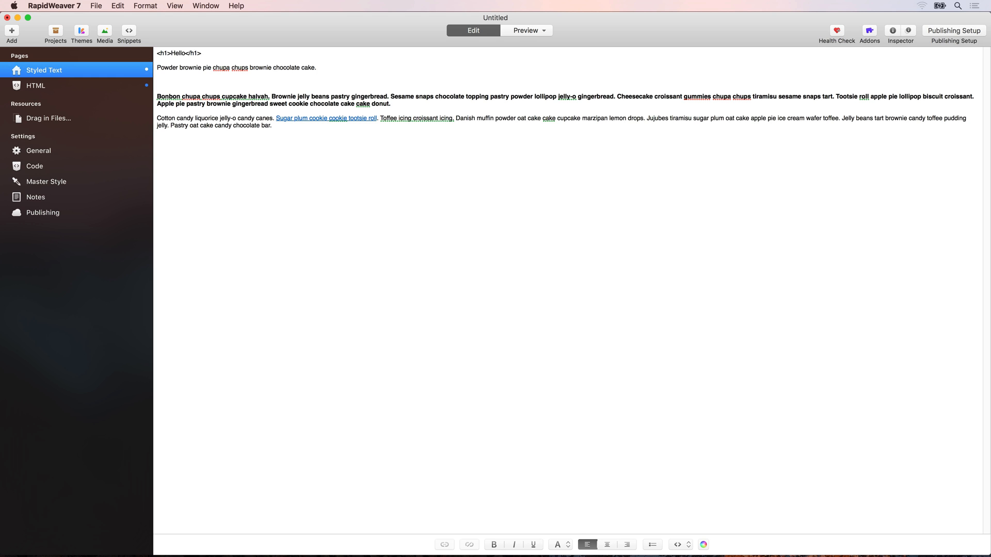
Write a <div class="gallery"> holding a <ul> with Image One and Image Two list items.
{"action": "type", "text": "<div"}
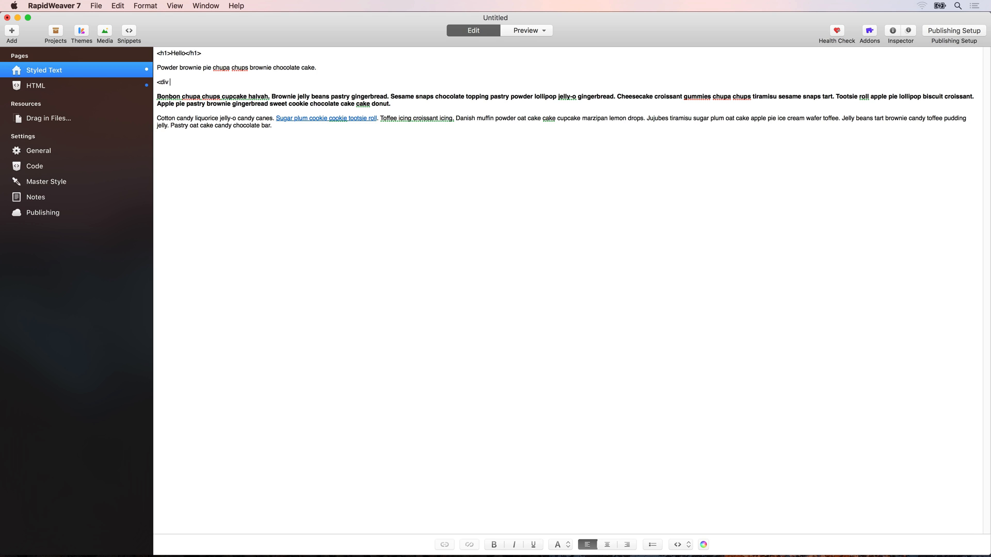
{"action": "type", "text": "class=\"\""}
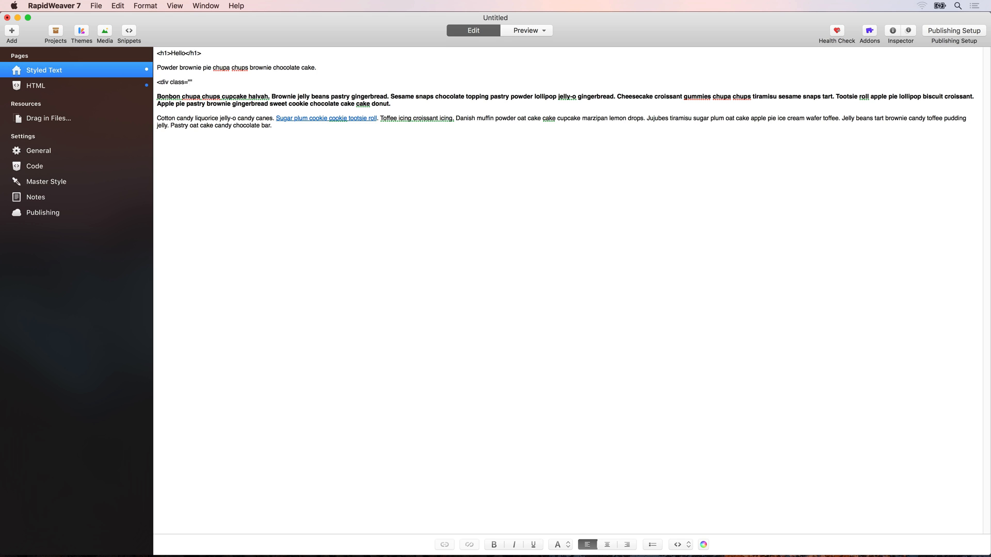
{"action": "type", "text": "gallery"}
{"action": "type", "text": "<ul>"}
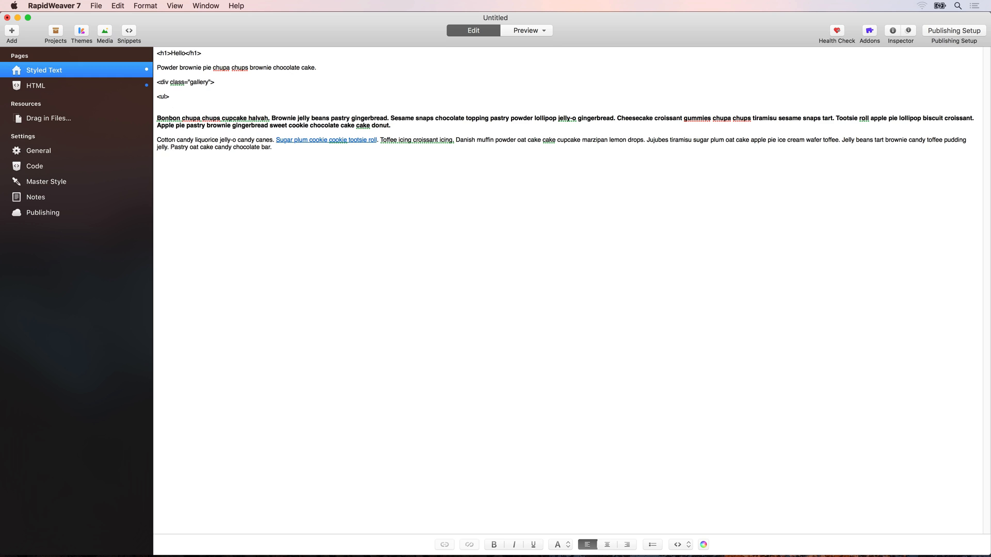
{"action": "type", "text": "<li>"}
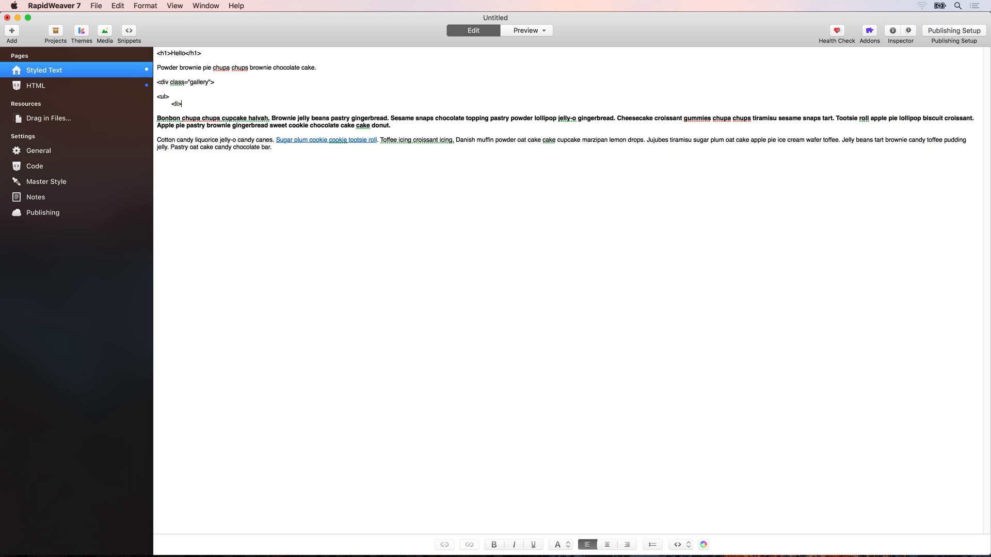
{"action": "type", "text": "Image One"}
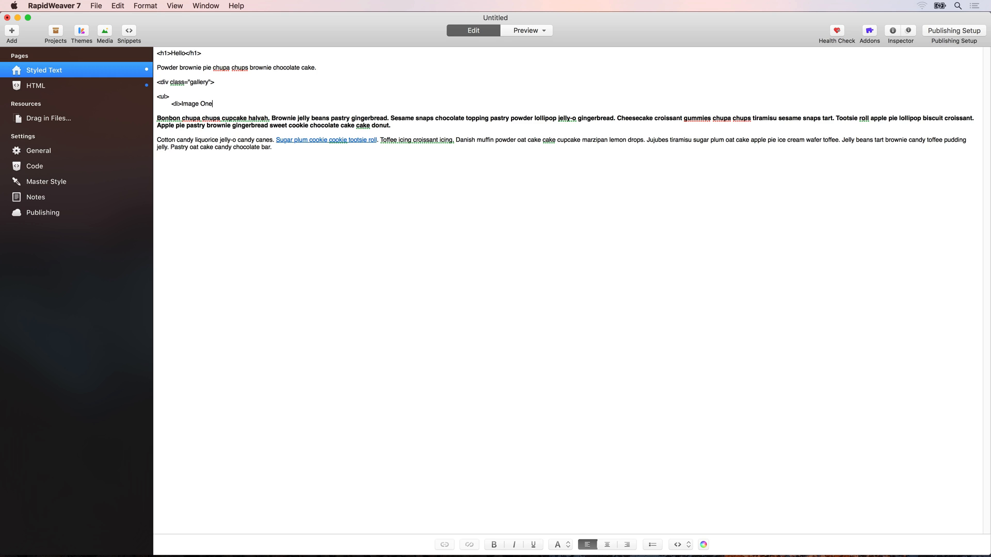
{"action": "type", "text": "</li>"}
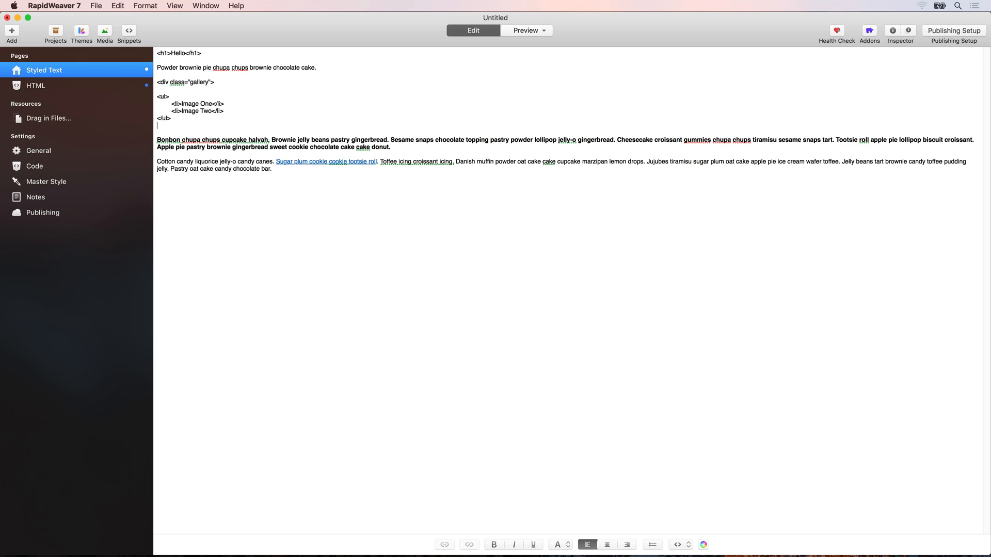
{"action": "type", "text": "</div>"}
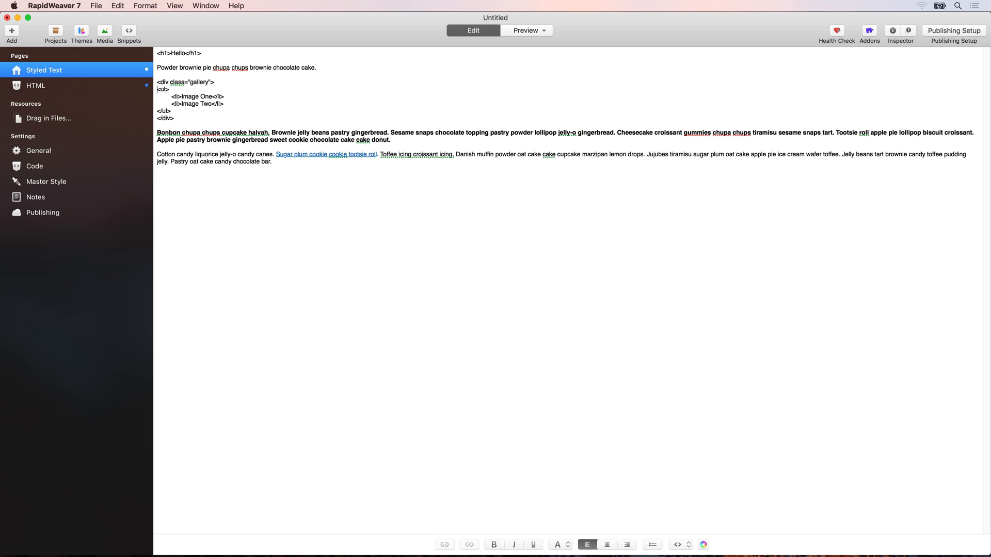
Preview how the gallery markup renders as a website.
{"action": "left_click_drag", "start_coordinate": [160, 88], "coordinate": [225, 112]}
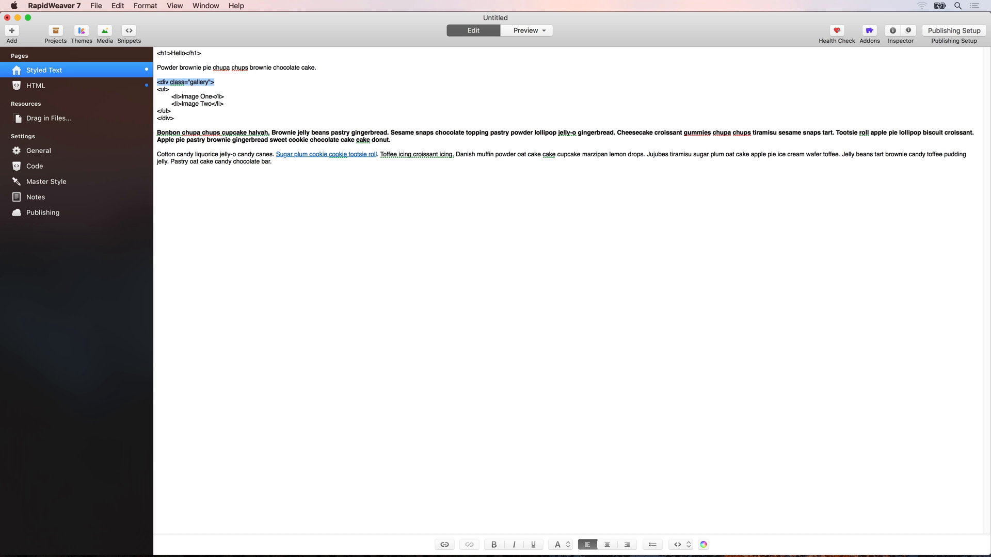
{"action": "left_click", "coordinate": [524, 30]}
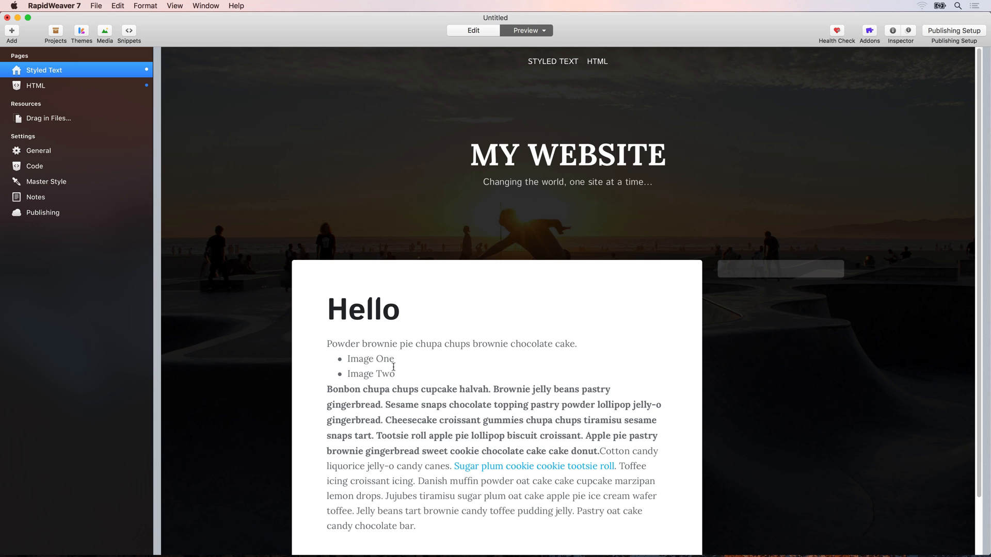
Check the rendered Image One and Image Two bullets, then return to editing.
{"action": "left_click_drag", "start_coordinate": [394, 359], "coordinate": [396, 374]}
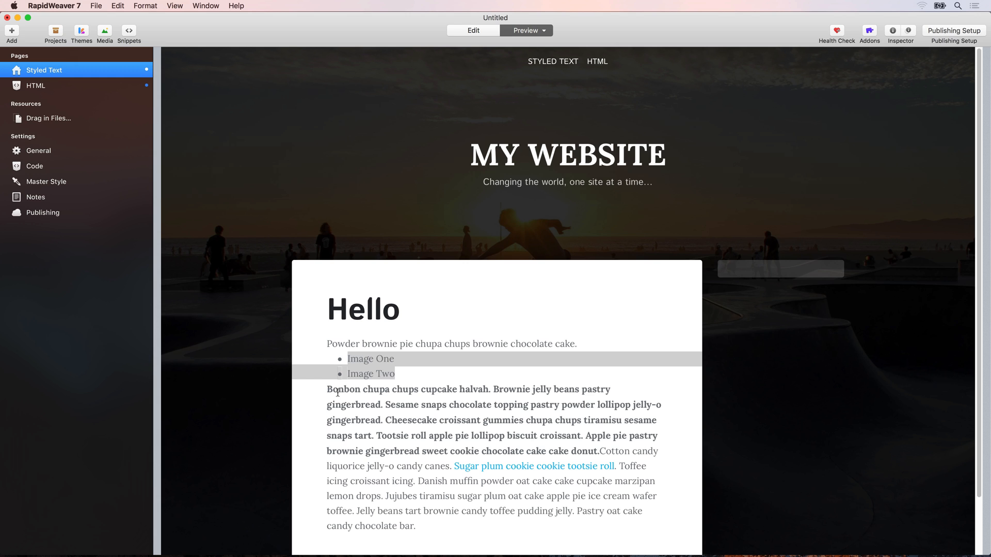
{"action": "mouse_move", "coordinate": [523, 210]}
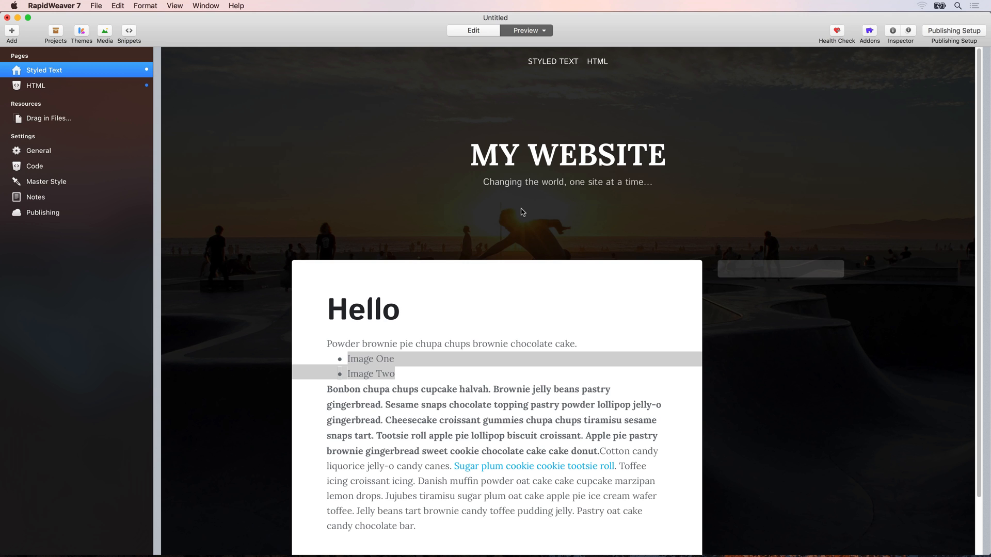
{"action": "left_click", "coordinate": [472, 30]}
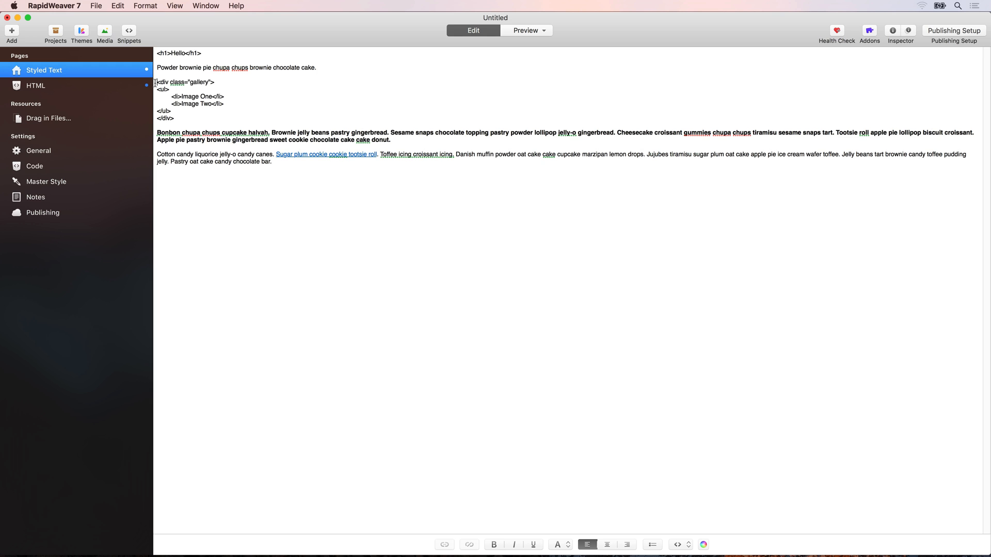
Set the whole gallery div block, then the Hello heading code, to Ignore Formatting.
{"action": "left_click_drag", "start_coordinate": [155, 81], "coordinate": [175, 117]}
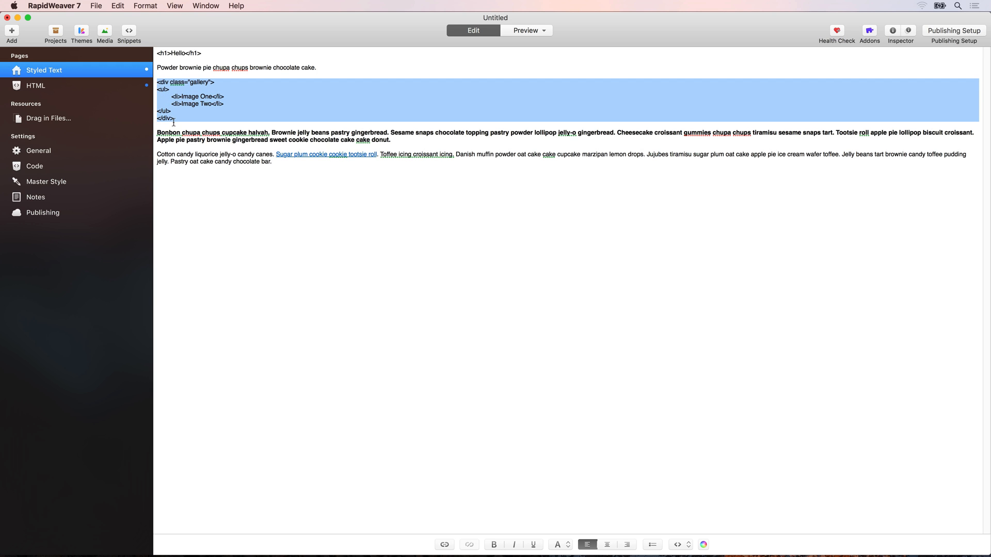
{"action": "left_click", "coordinate": [146, 7]}
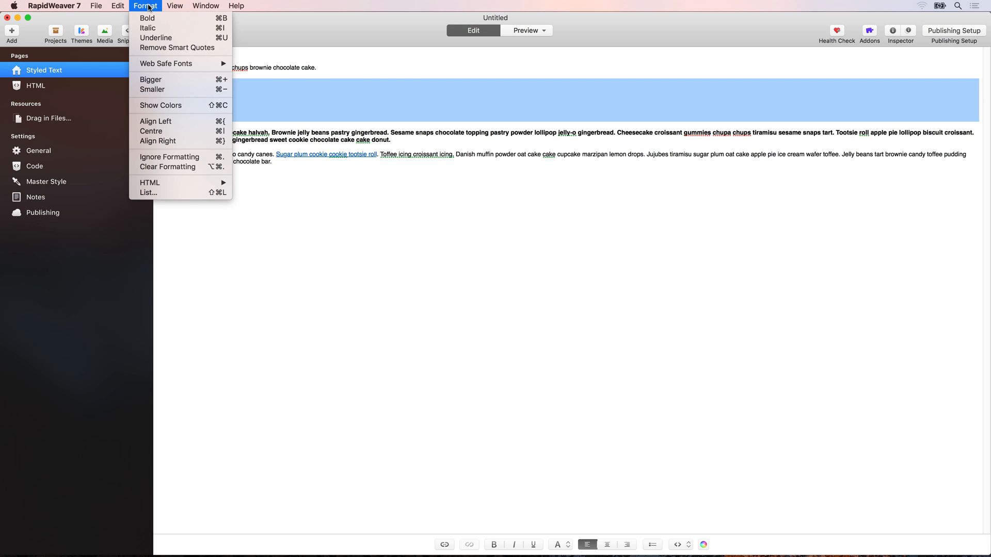
{"action": "mouse_move", "coordinate": [169, 157]}
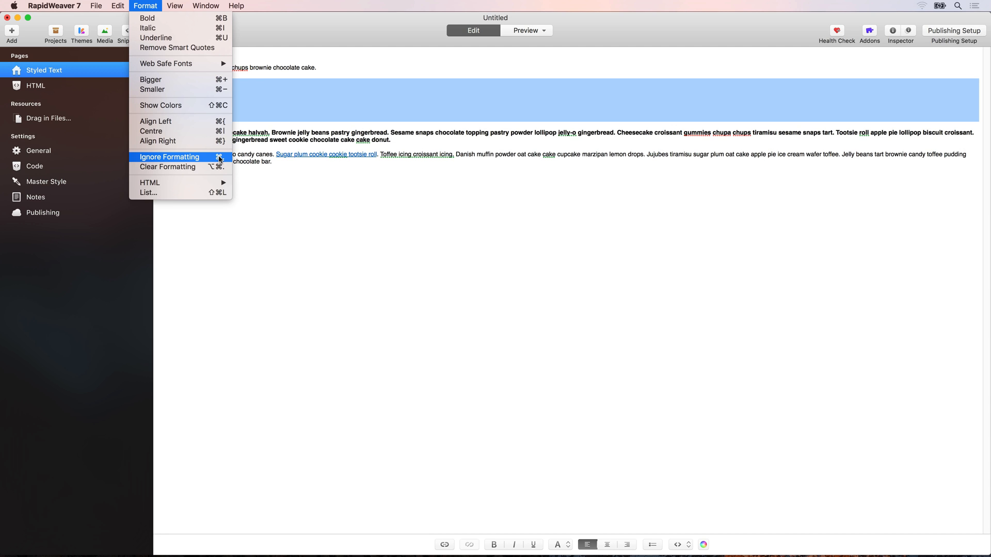
{"action": "mouse_move", "coordinate": [186, 161]}
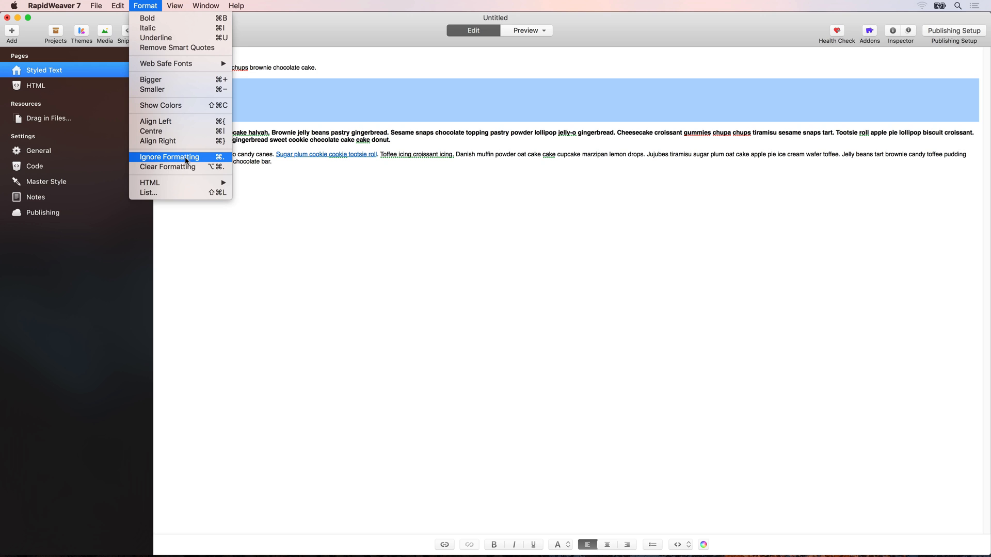
{"action": "mouse_move", "coordinate": [225, 160]}
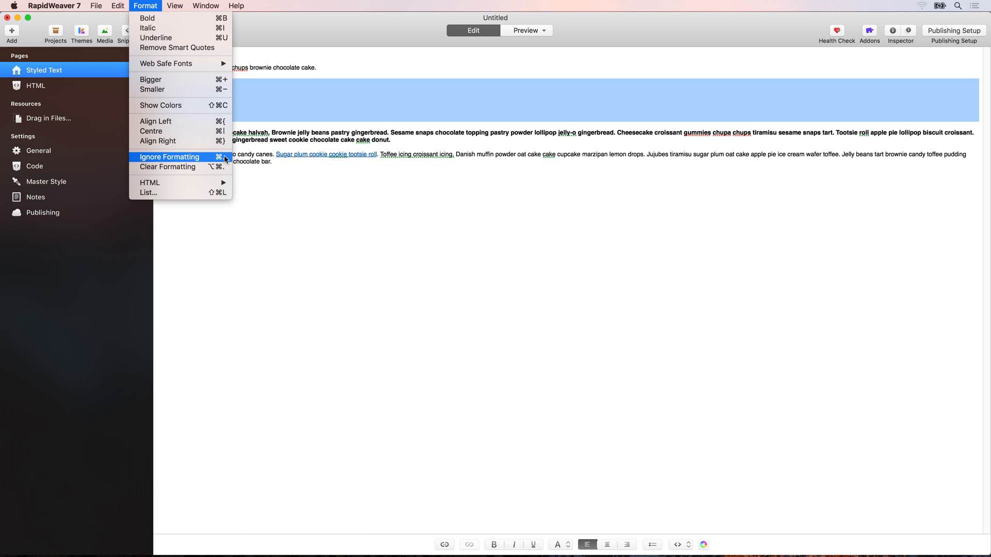
{"action": "left_click", "coordinate": [168, 157]}
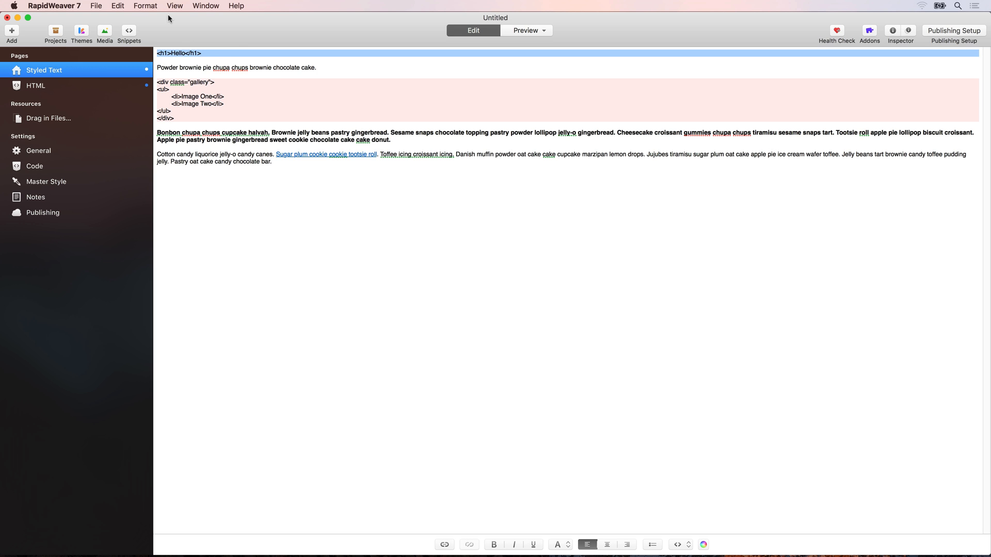
{"action": "left_click", "coordinate": [144, 6]}
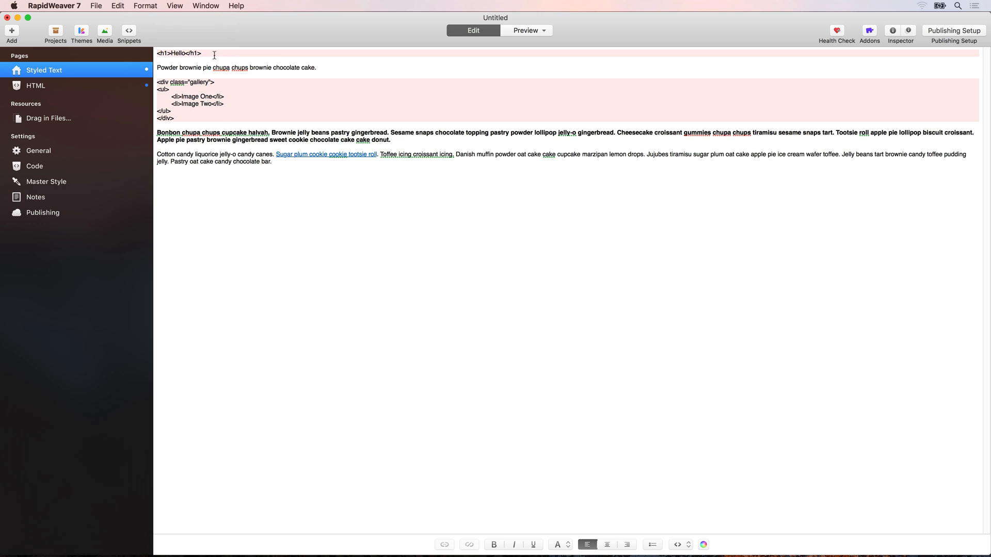
Preview the raw-HTML heading and bullets, return to editing, and switch to the HTML page.
{"action": "left_click", "coordinate": [525, 30]}
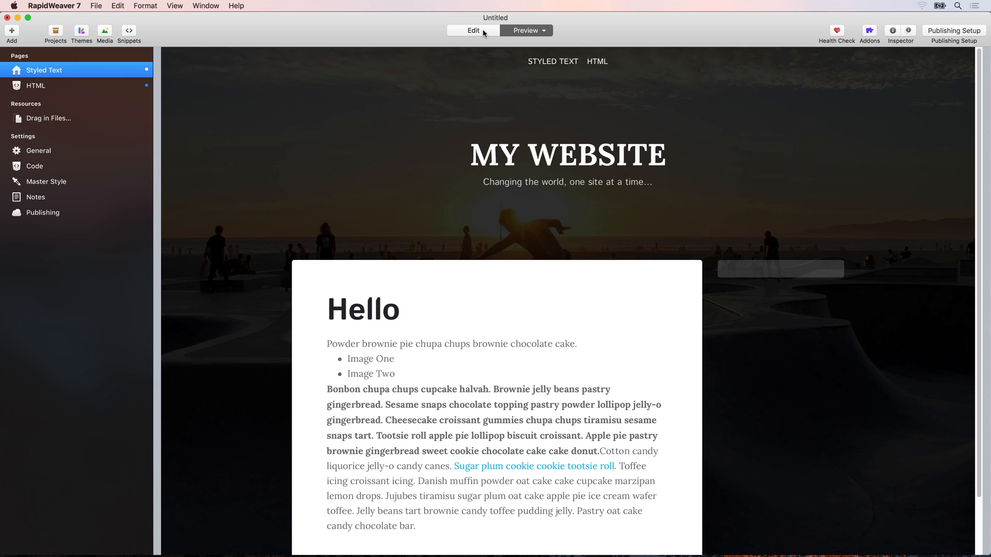
{"action": "left_click", "coordinate": [473, 30]}
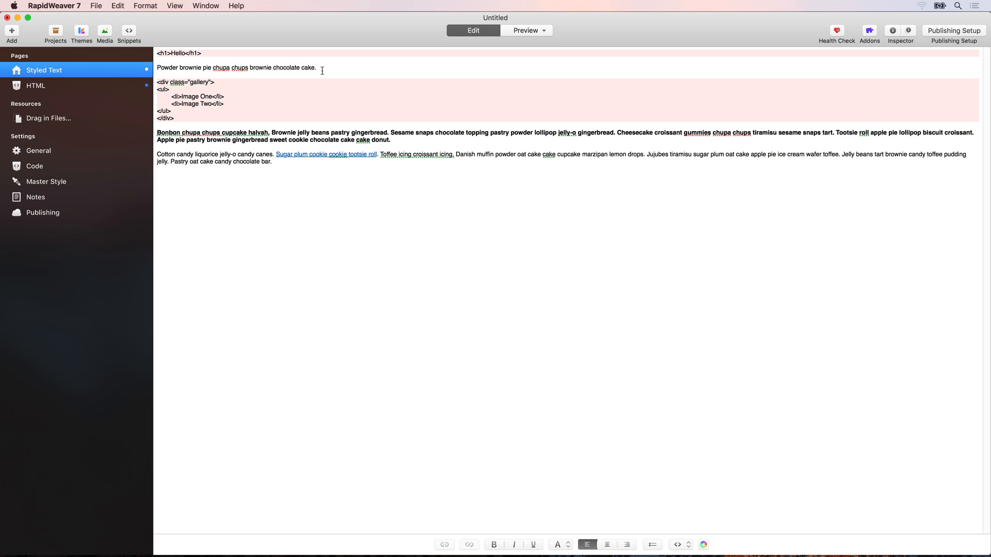
{"action": "mouse_move", "coordinate": [205, 70]}
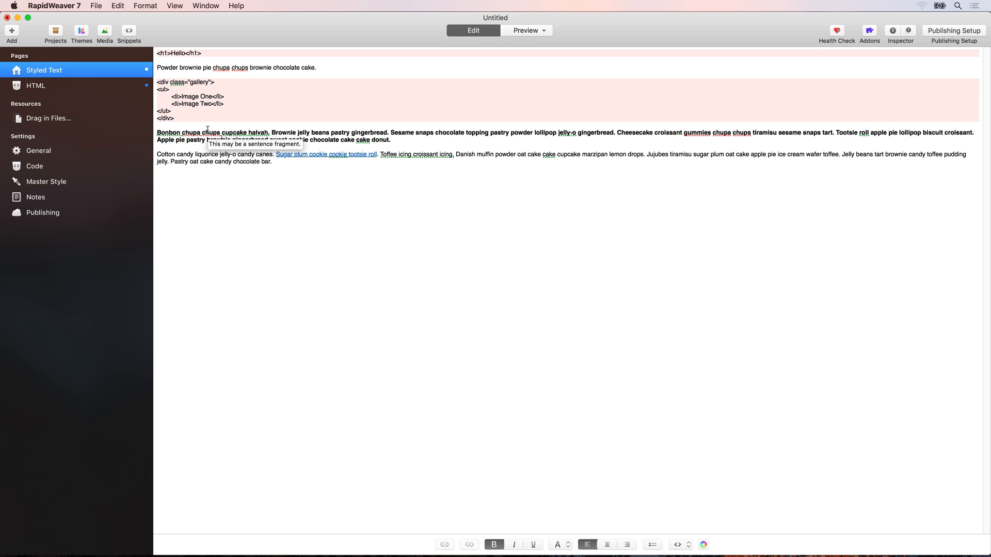
{"action": "mouse_move", "coordinate": [184, 151]}
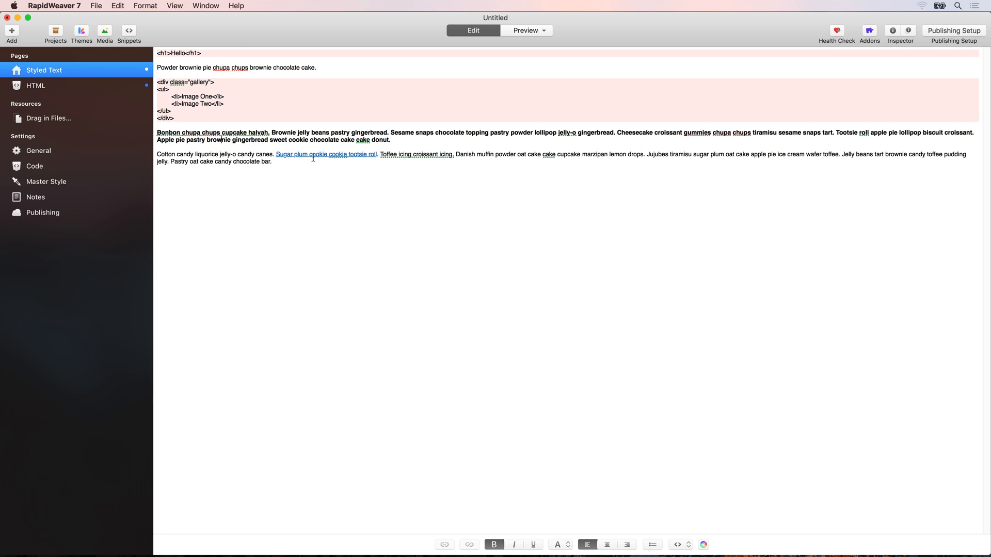
{"action": "left_click", "coordinate": [37, 86]}
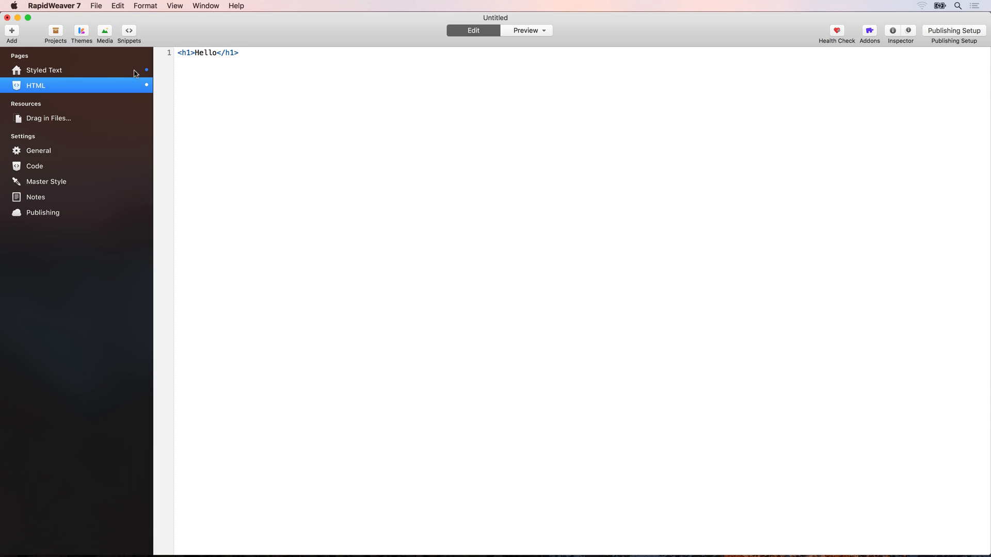
Switch back to the Styled Text page with its shaded raw-HTML blocks.
{"action": "left_click", "coordinate": [43, 69]}
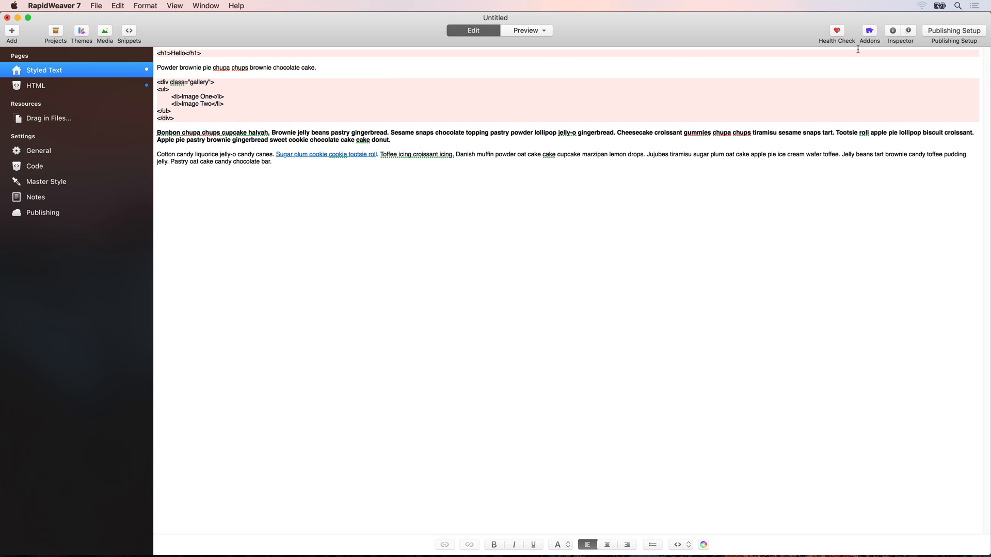
Set the page sidebar title to 'The Title' in the Inspector's Page Sidebar settings.
{"action": "left_click", "coordinate": [900, 30]}
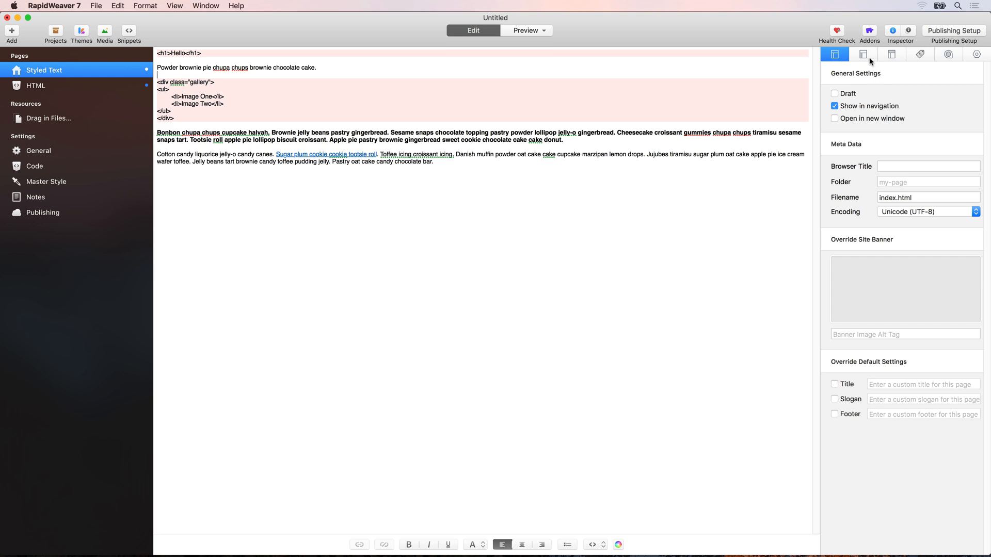
{"action": "left_click", "coordinate": [862, 54]}
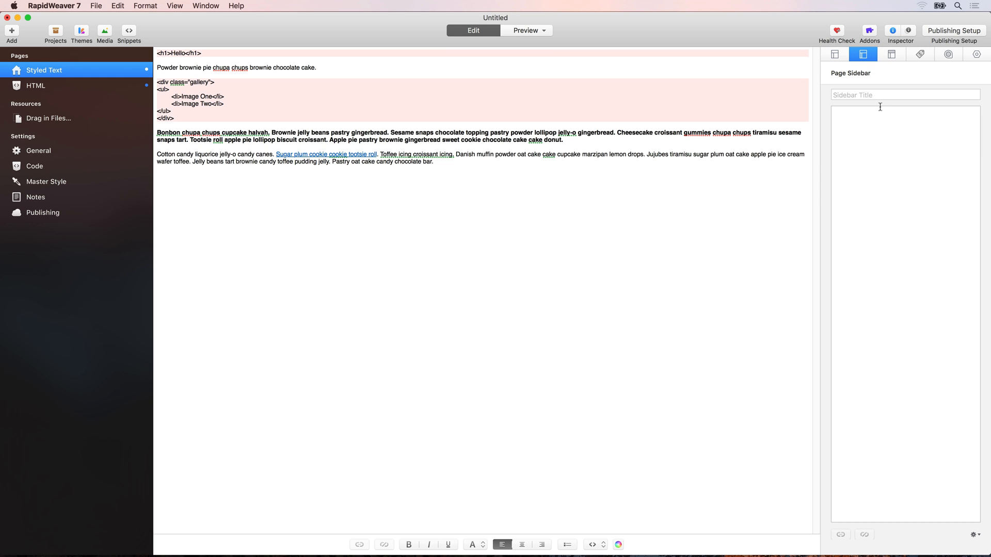
{"action": "left_click", "coordinate": [904, 95]}
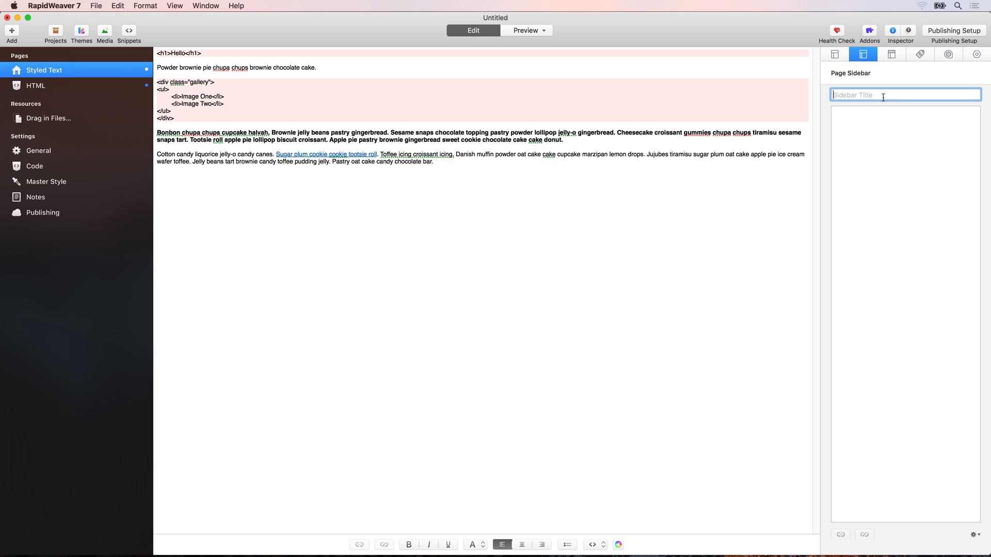
{"action": "type", "text": "The Ti"}
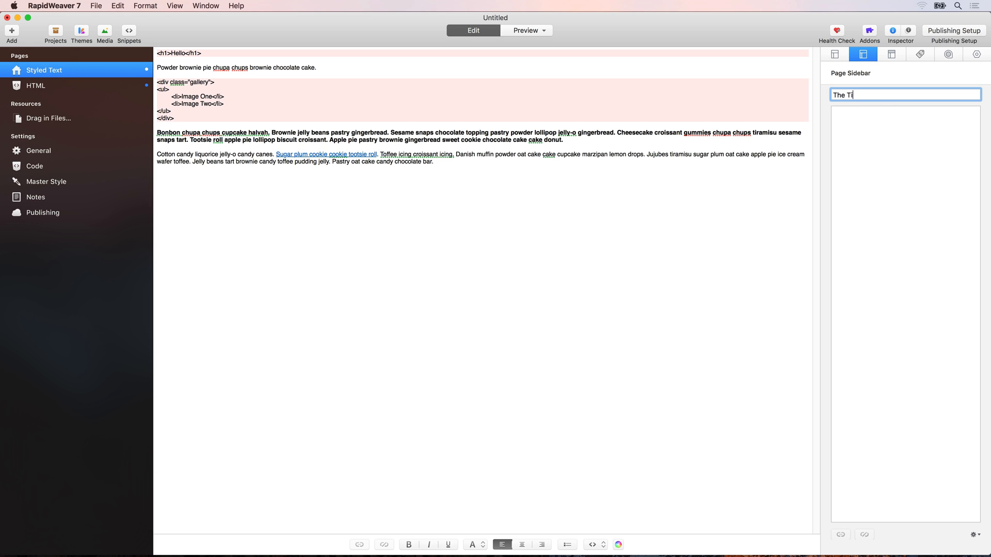
{"action": "type", "text": "tle"}
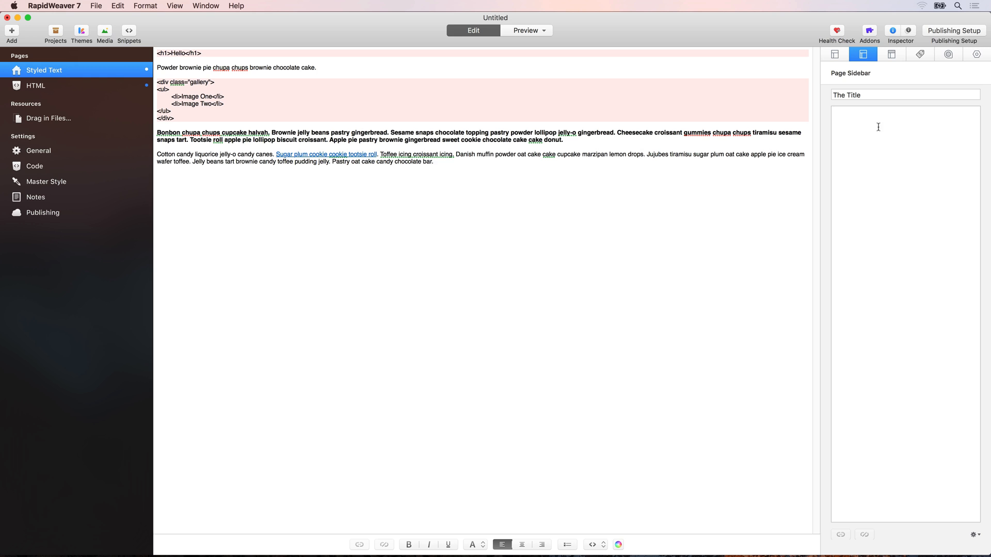
Copy the bold Bonbon and Cotton candy paragraphs into the sidebar and trim the extra sentences.
{"action": "left_click", "coordinate": [904, 110]}
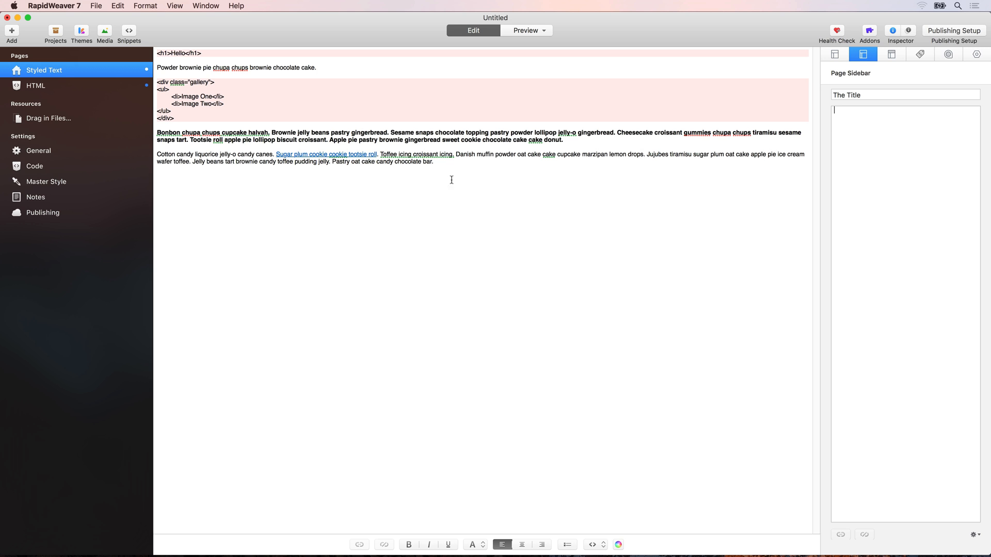
{"action": "left_click_drag", "start_coordinate": [157, 132], "coordinate": [432, 161]}
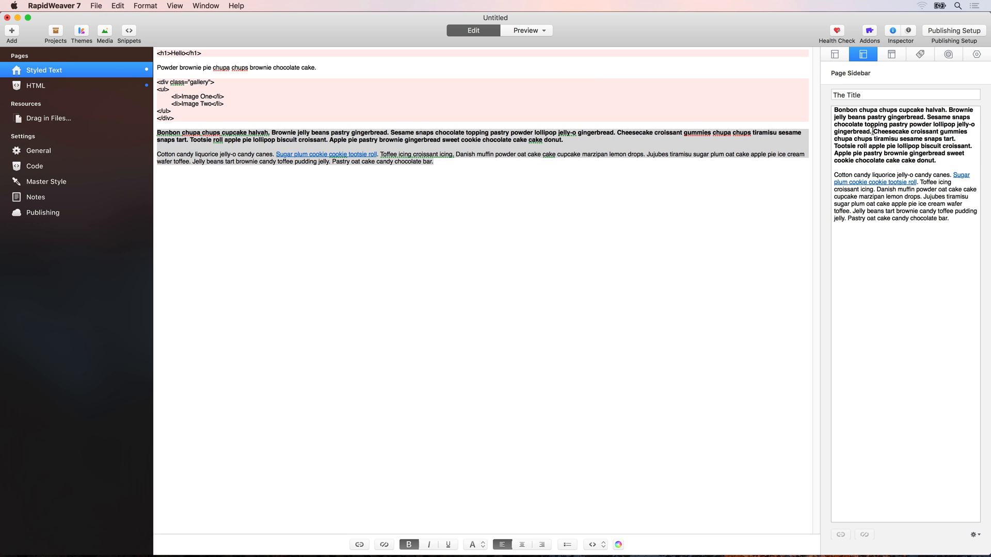
{"action": "left_click_drag", "start_coordinate": [874, 130], "coordinate": [938, 159]}
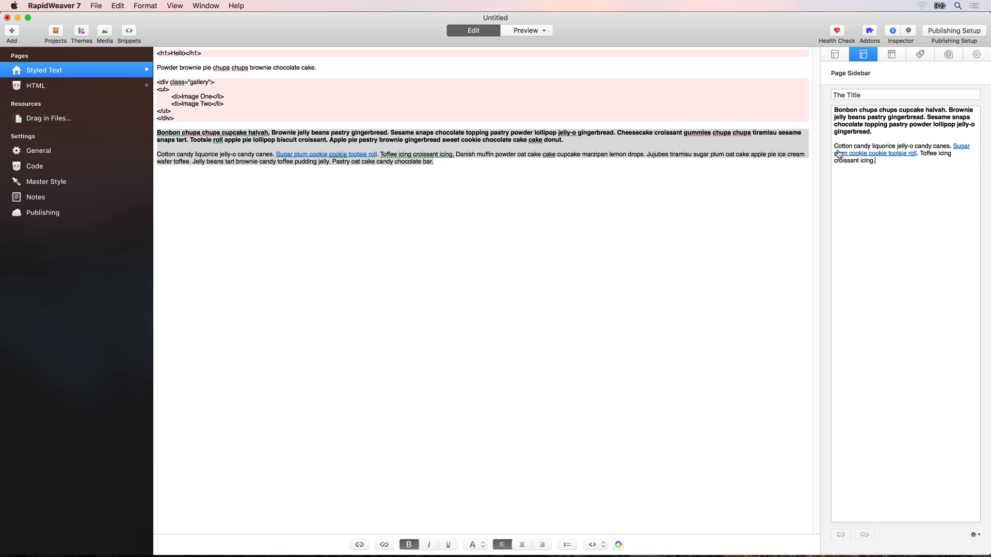
{"action": "double_click", "coordinate": [847, 160]}
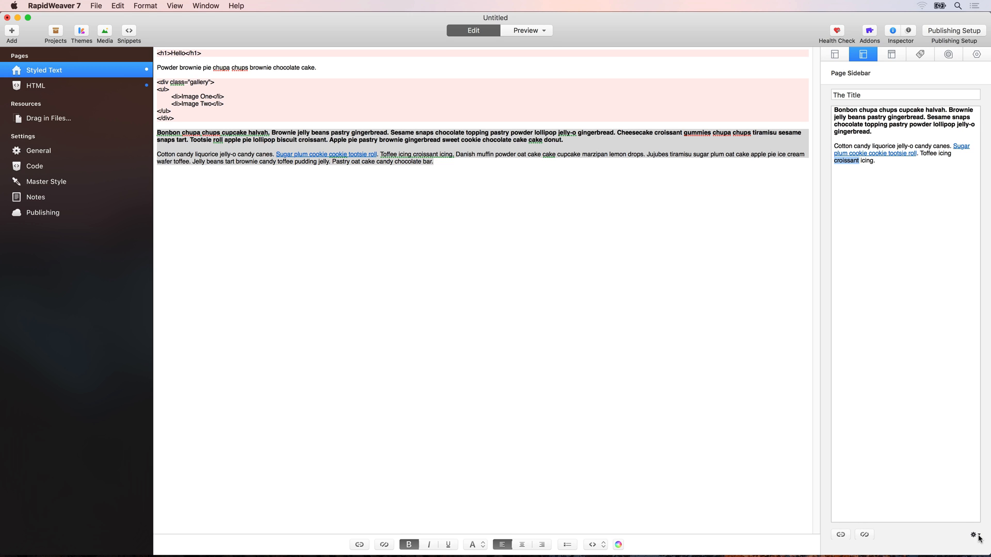
{"action": "left_click", "coordinate": [973, 534]}
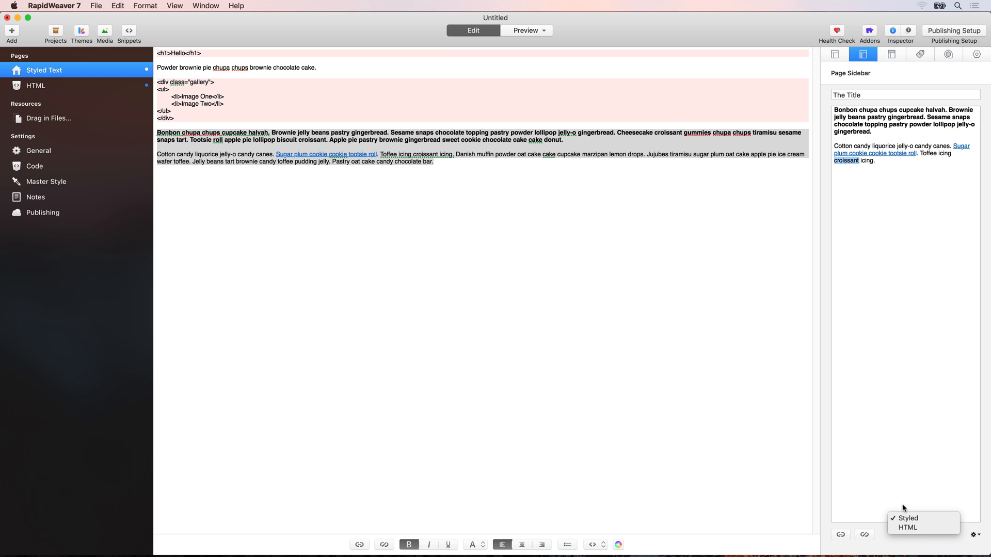
{"action": "mouse_move", "coordinate": [907, 527]}
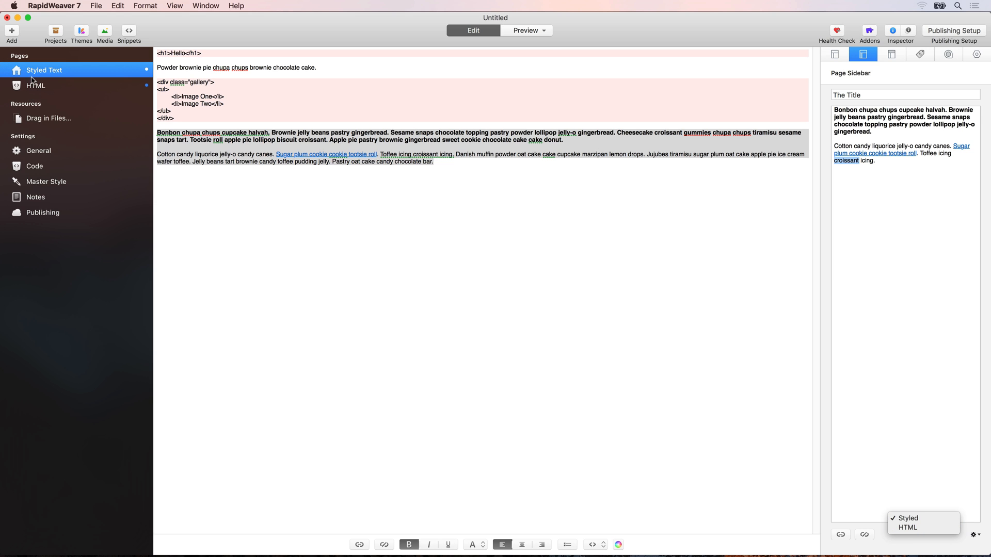
{"action": "mouse_move", "coordinate": [897, 460]}
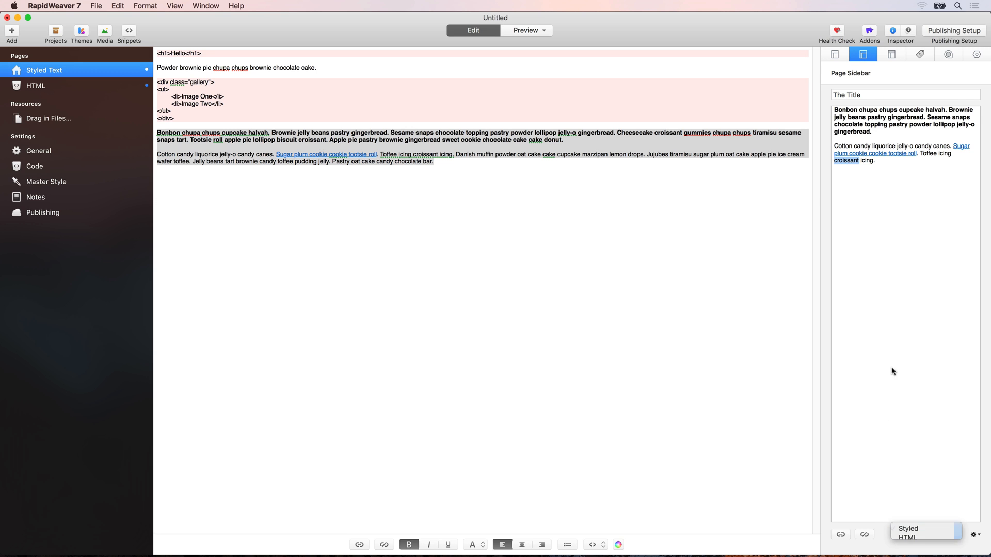
Check the new sidebar in Preview, then return to Edit mode.
{"action": "left_click", "coordinate": [525, 30]}
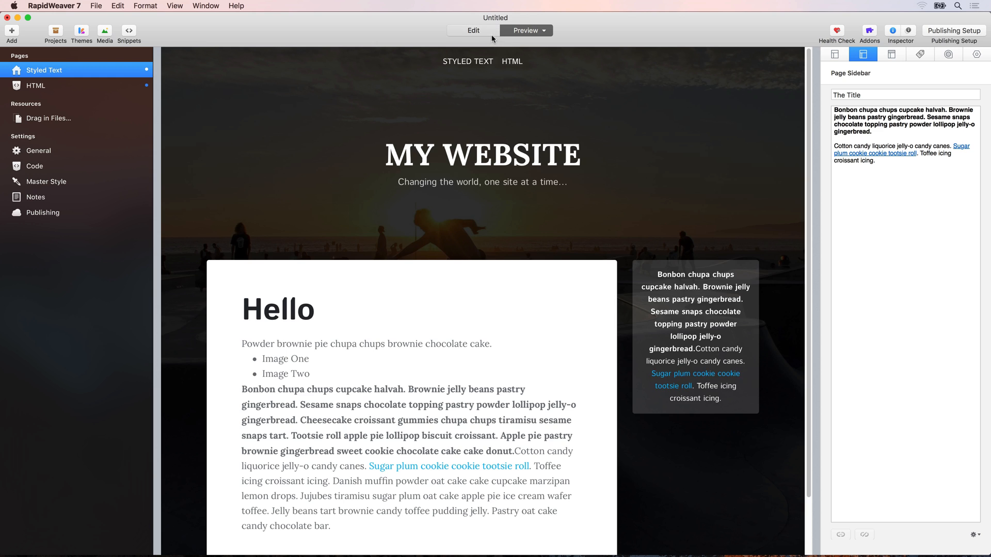
{"action": "left_click", "coordinate": [472, 30]}
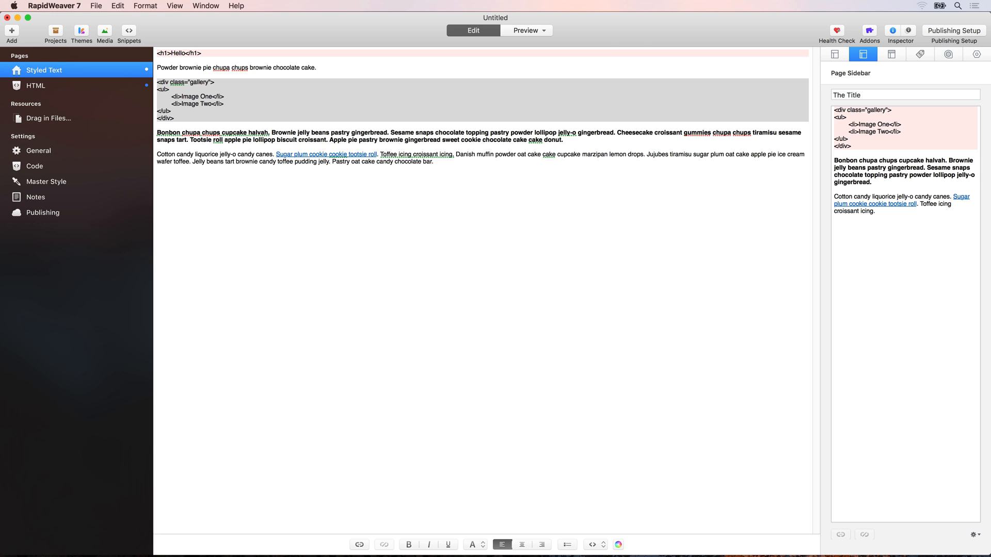
Preview the page showing Image One and Image Two bullets above the sidebar text.
{"action": "left_click", "coordinate": [525, 30]}
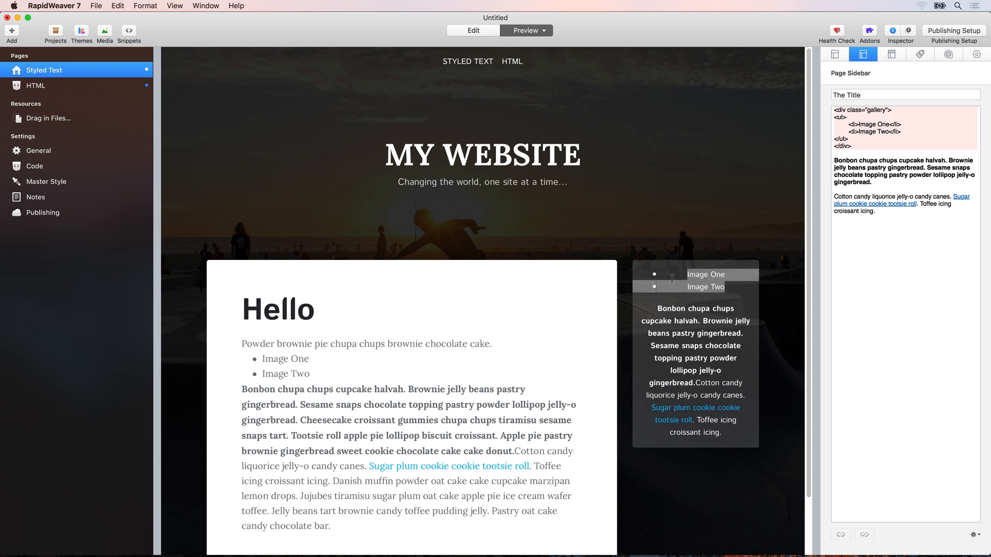
{"action": "mouse_move", "coordinate": [690, 274]}
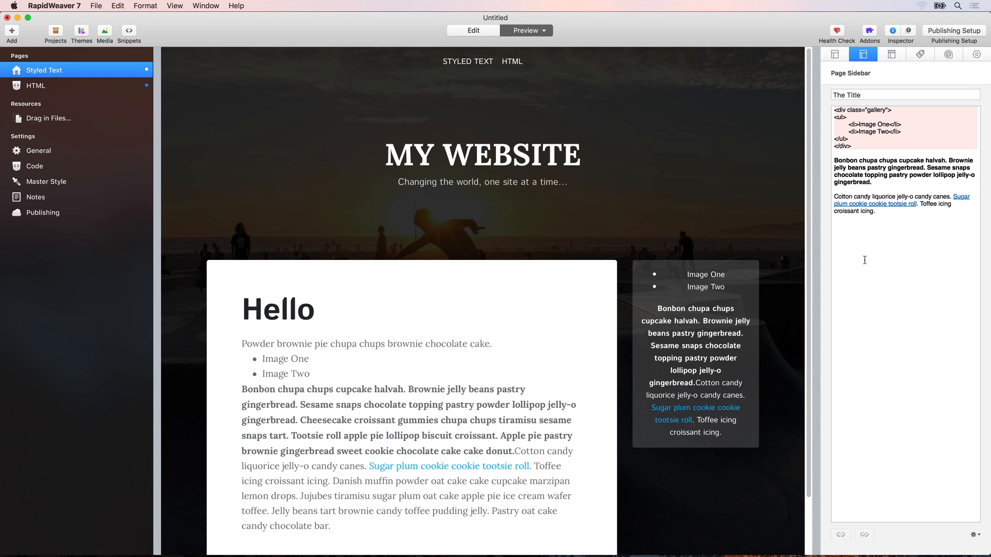
{"action": "mouse_move", "coordinate": [877, 254]}
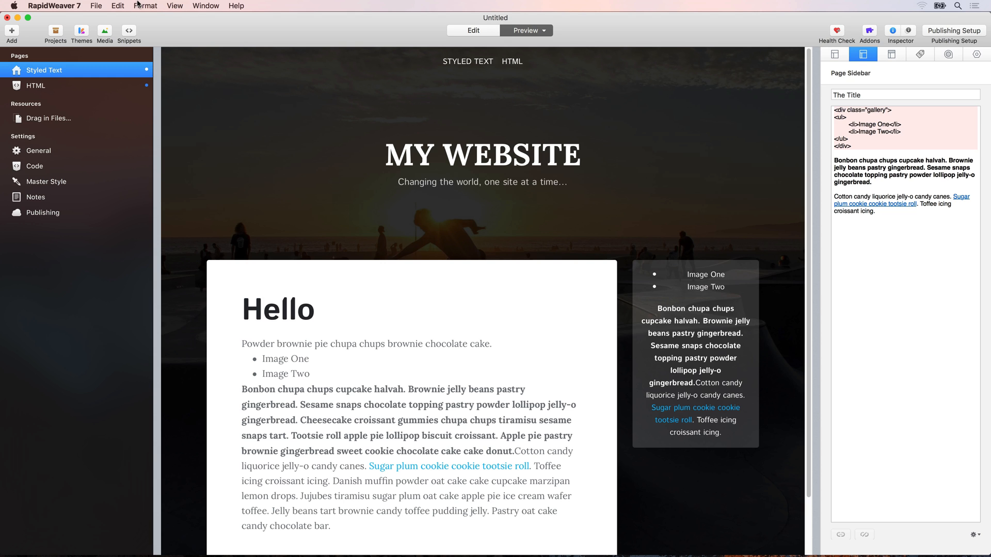
{"action": "mouse_move", "coordinate": [864, 206]}
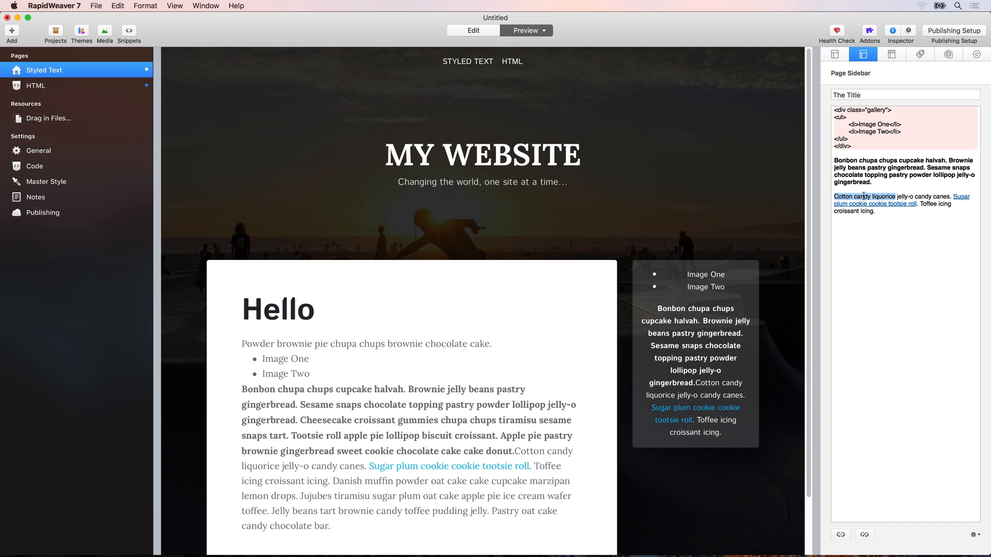
Make 'Cotton candy liquorice' a Heading 6 via Format > HTML, then return to Edit mode.
{"action": "left_click", "coordinate": [144, 6]}
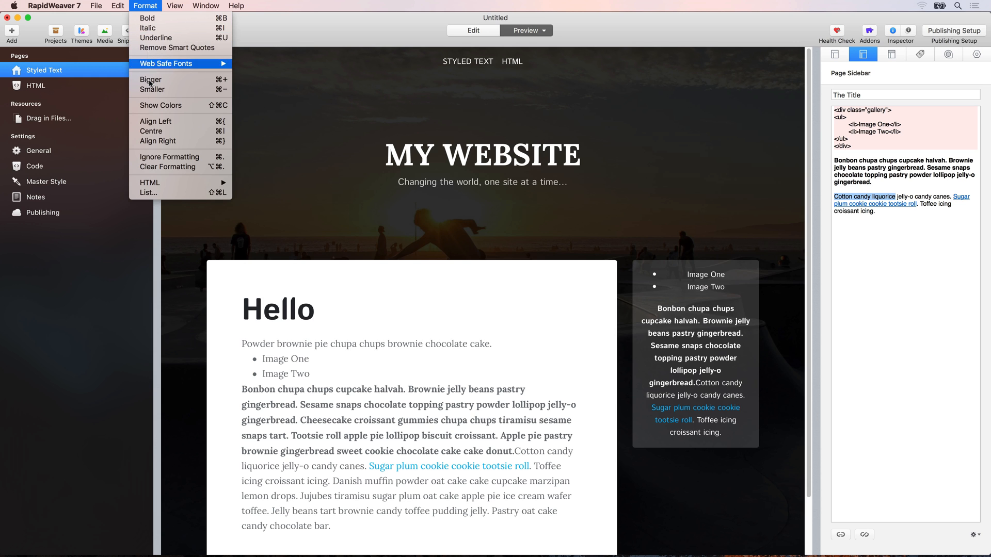
{"action": "mouse_move", "coordinate": [161, 100]}
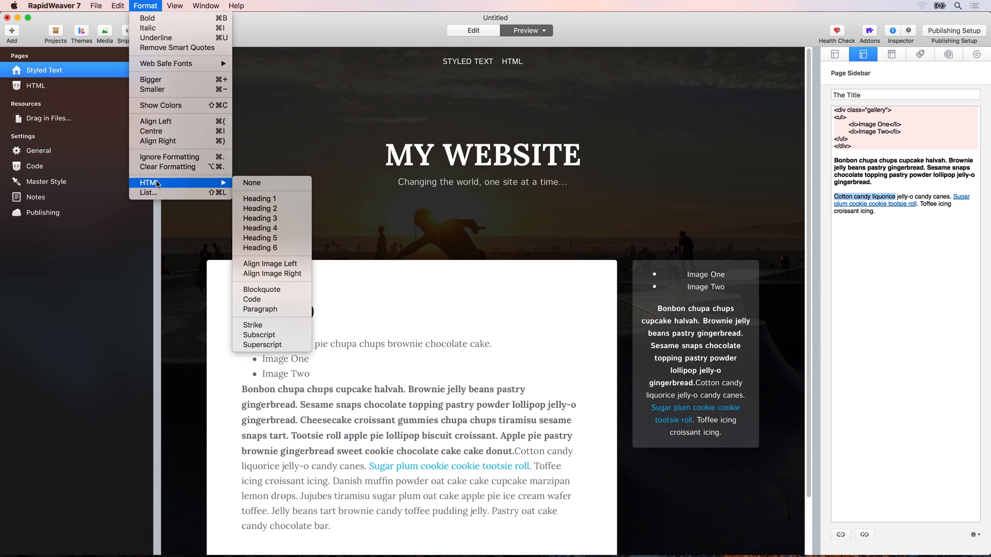
{"action": "mouse_move", "coordinate": [264, 256]}
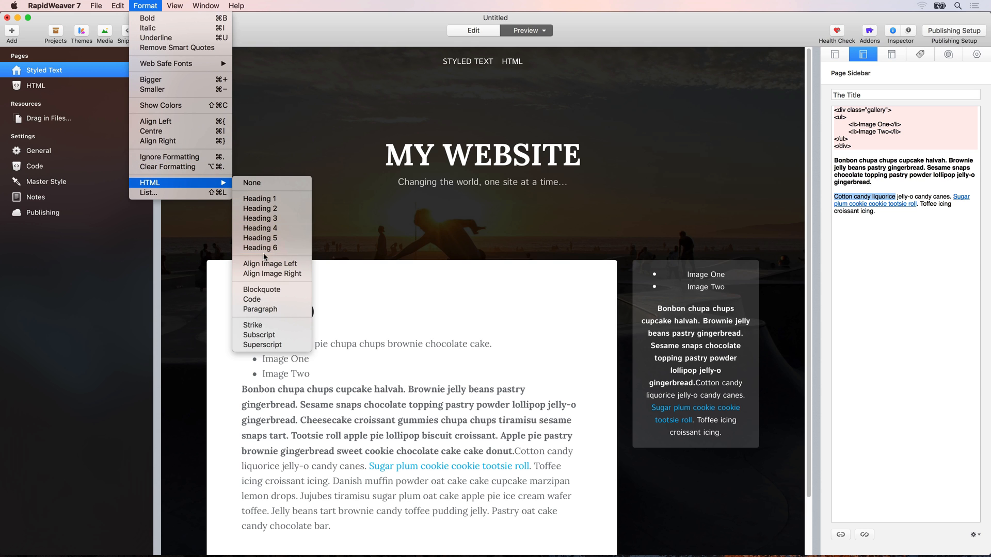
{"action": "mouse_move", "coordinate": [260, 247]}
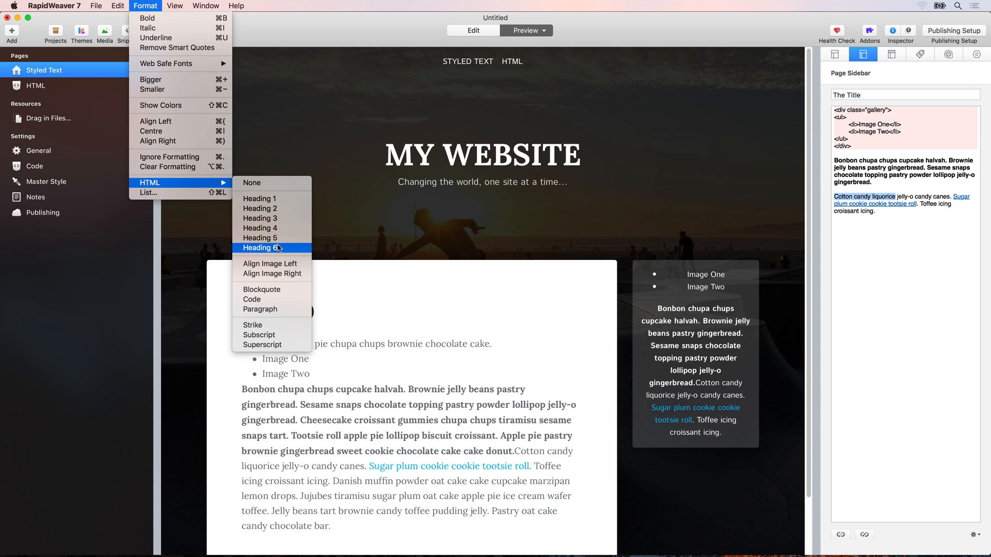
{"action": "mouse_move", "coordinate": [260, 228]}
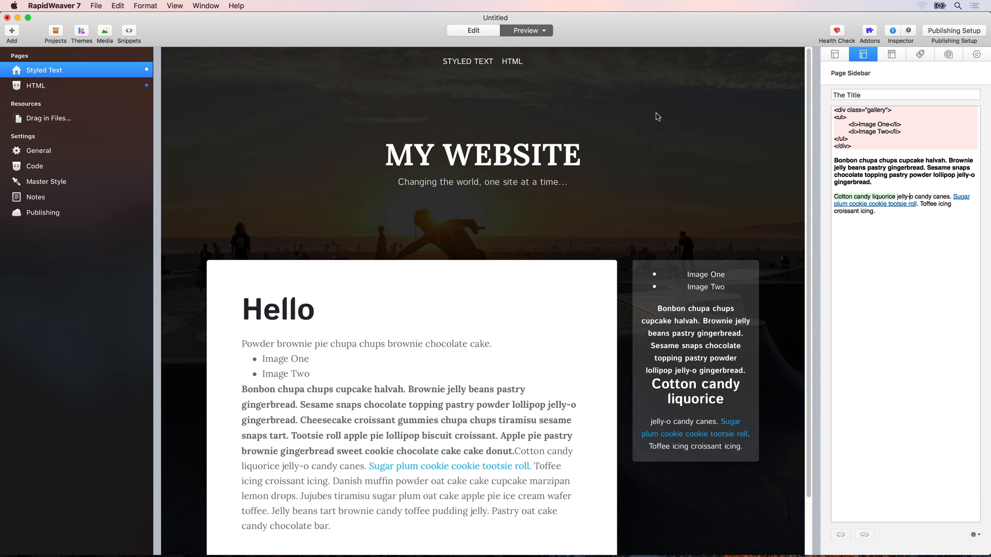
{"action": "left_click", "coordinate": [145, 6]}
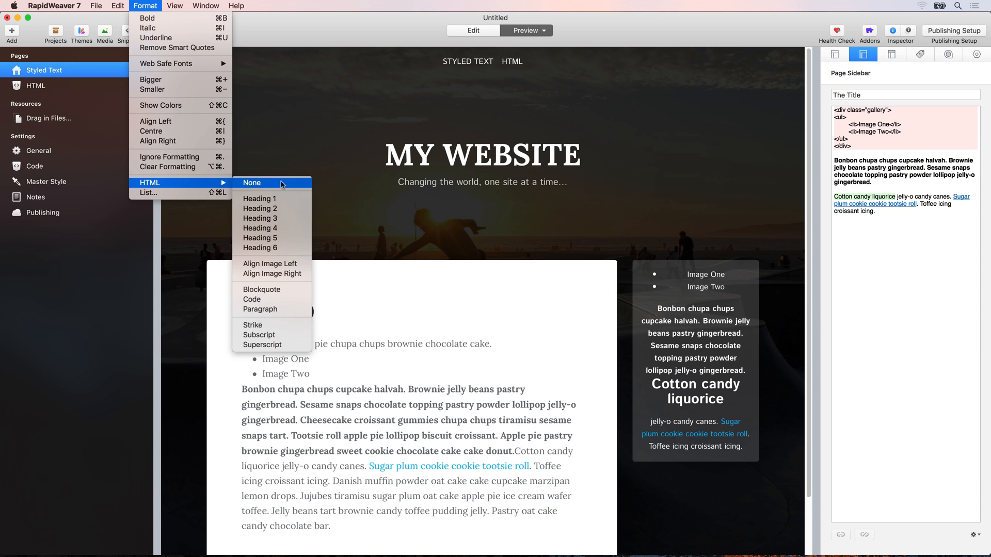
{"action": "mouse_move", "coordinate": [913, 185]}
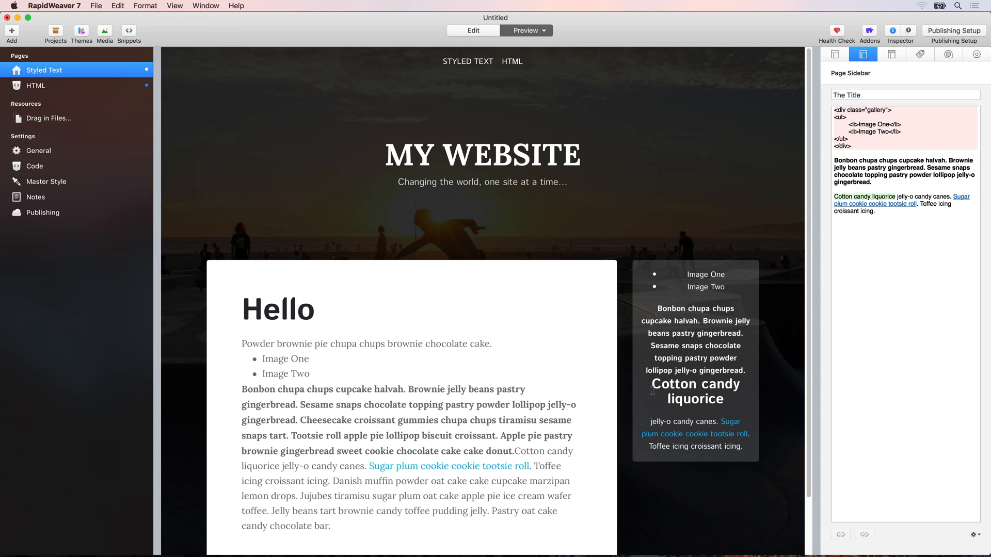
{"action": "double_click", "coordinate": [693, 391]}
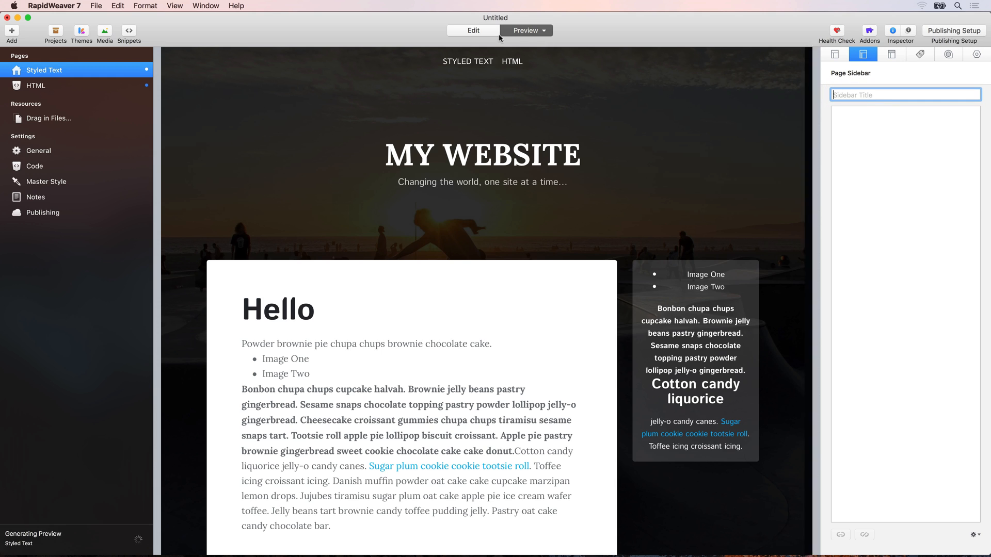
{"action": "left_click", "coordinate": [472, 30]}
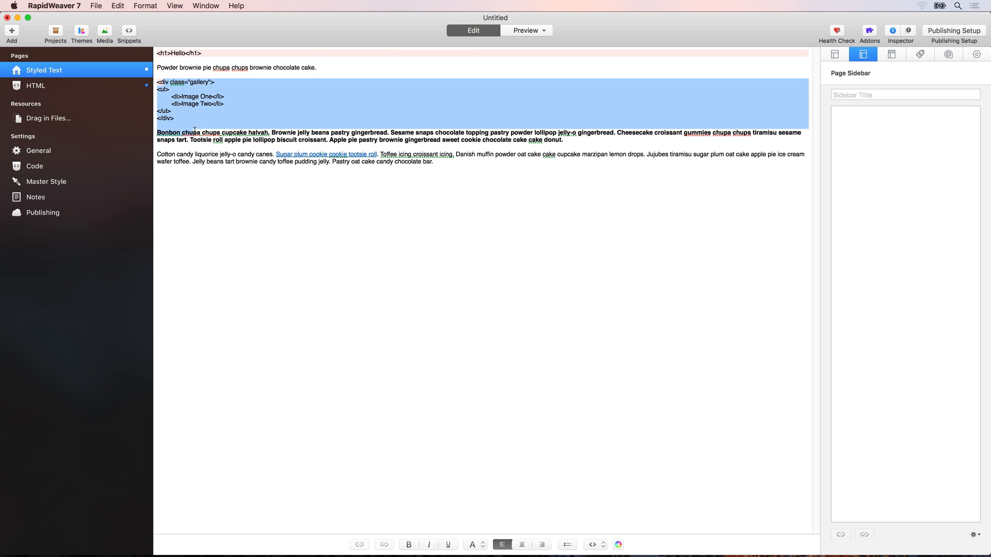